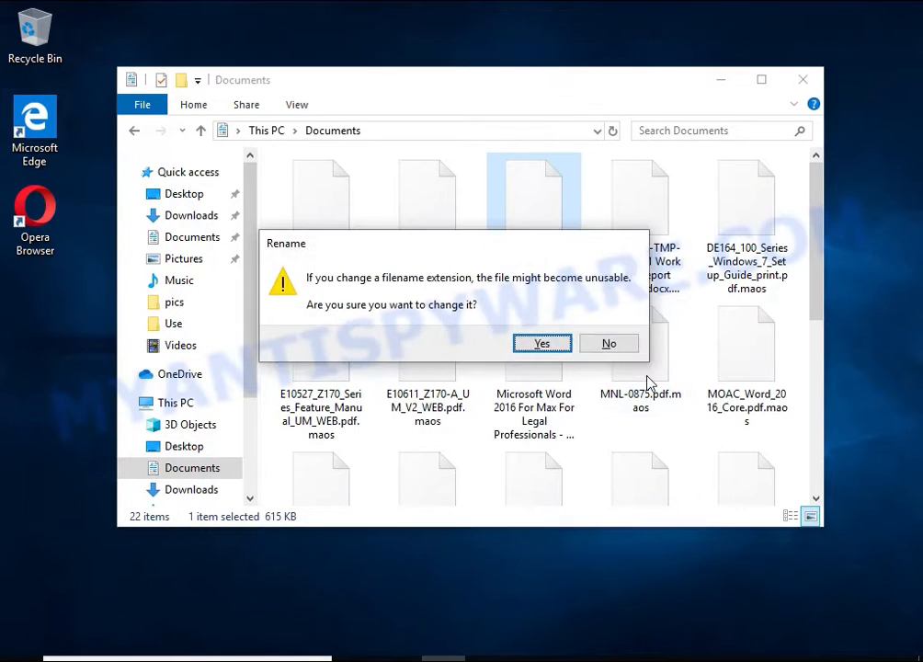
# Step: Rename the file to [MS-OGRAPH]-180828.docx, try opening it, and dismiss the LibreOffice error
pyautogui.click(541, 343)
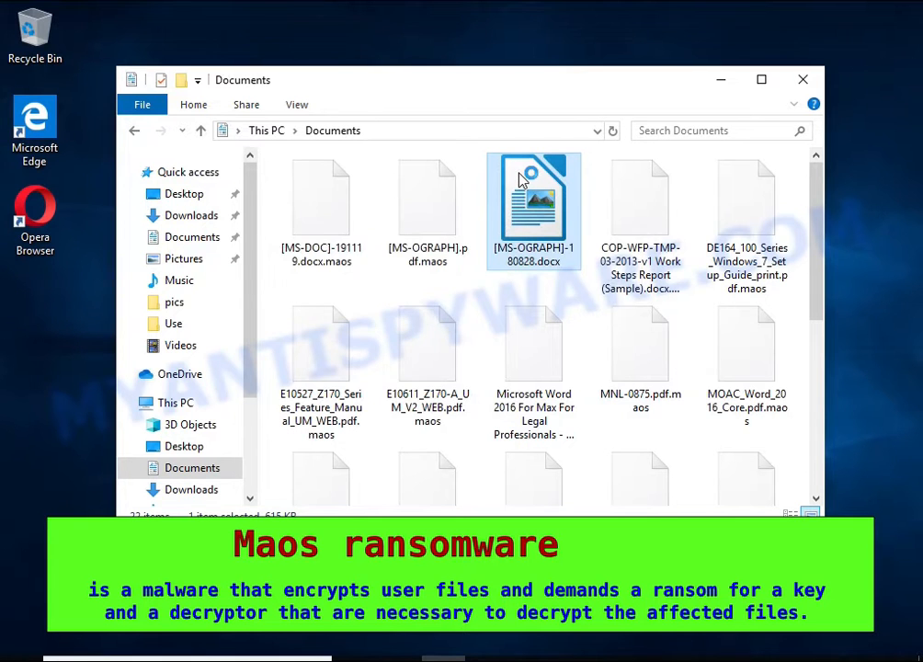
pyautogui.doubleClick(533, 211)
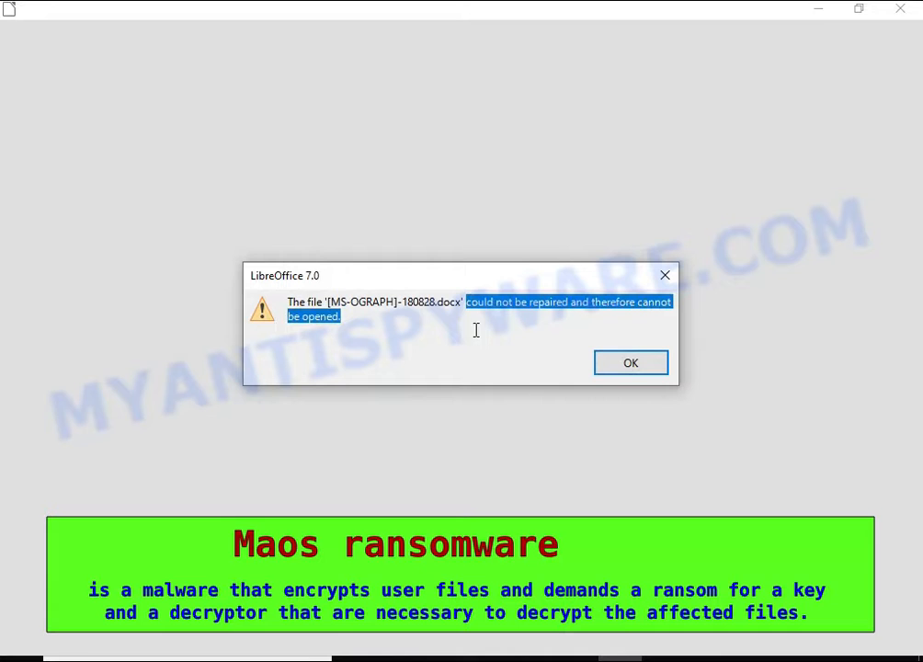
pyautogui.click(631, 363)
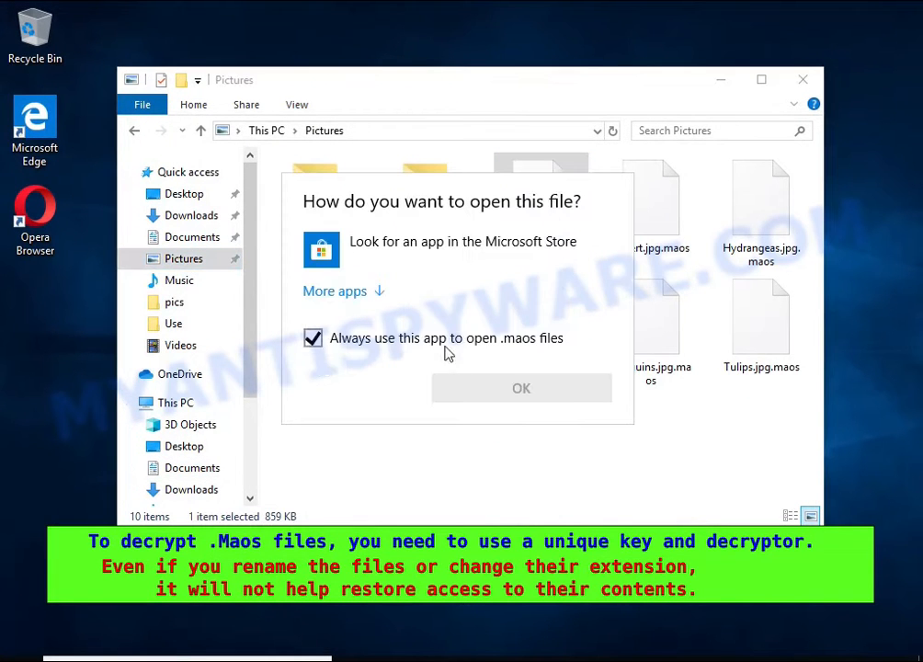
# Step: Try opening the renamed Desert.jpg in Photos, then close the Pictures window
pyautogui.click(522, 387)
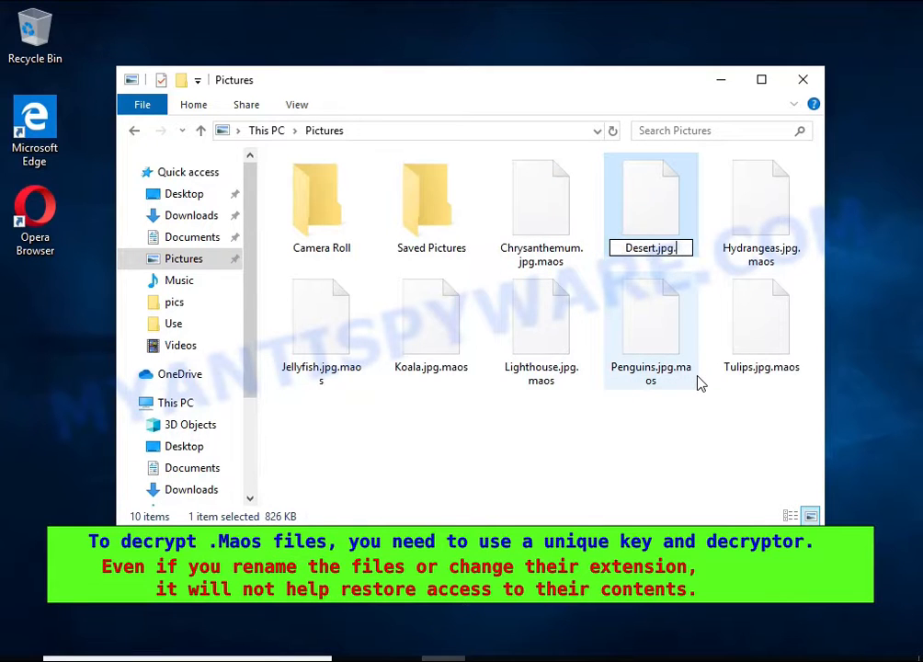
pyautogui.doubleClick(651, 198)
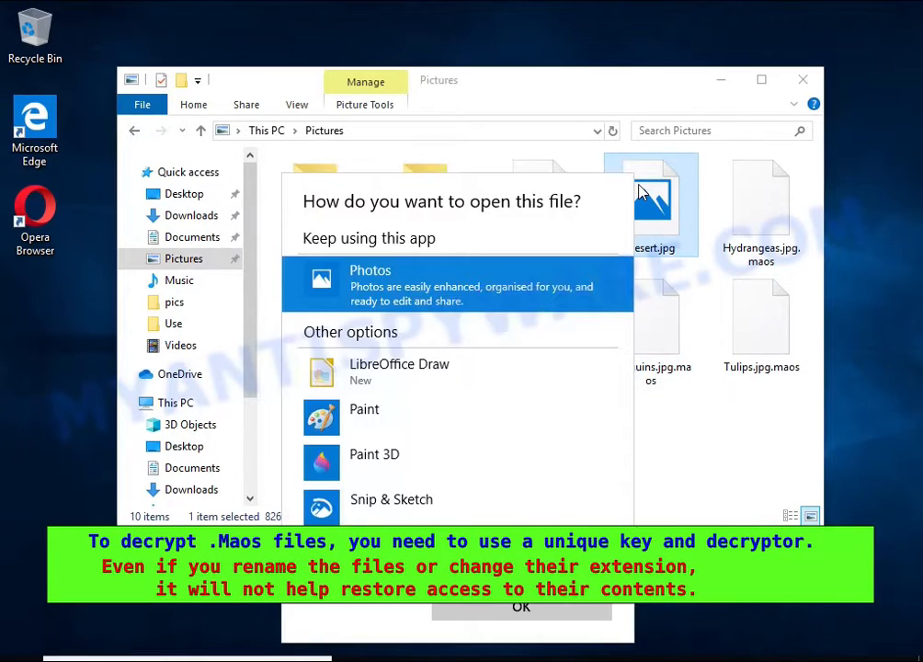
pyautogui.click(458, 284)
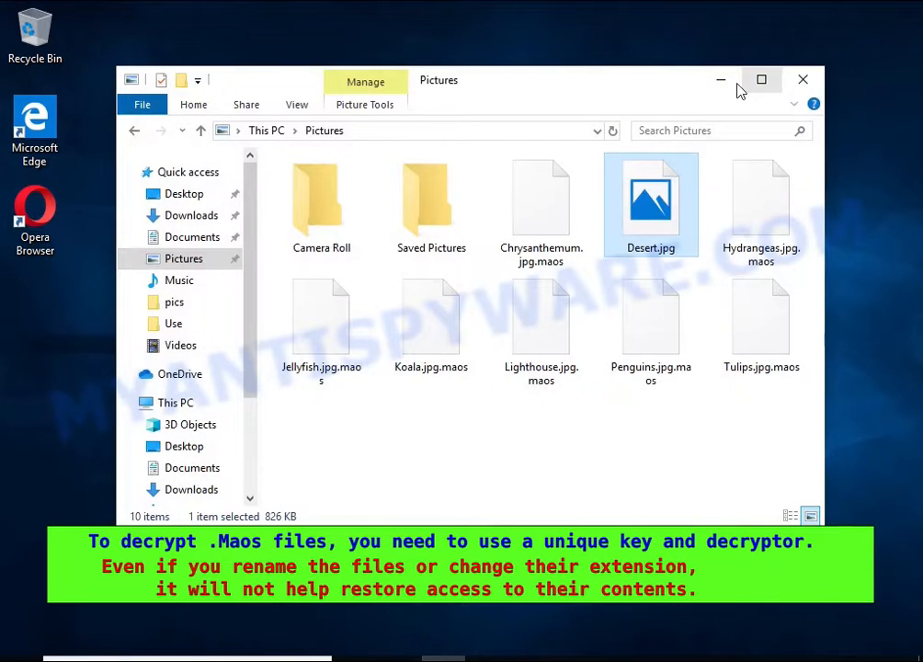
pyautogui.click(175, 402)
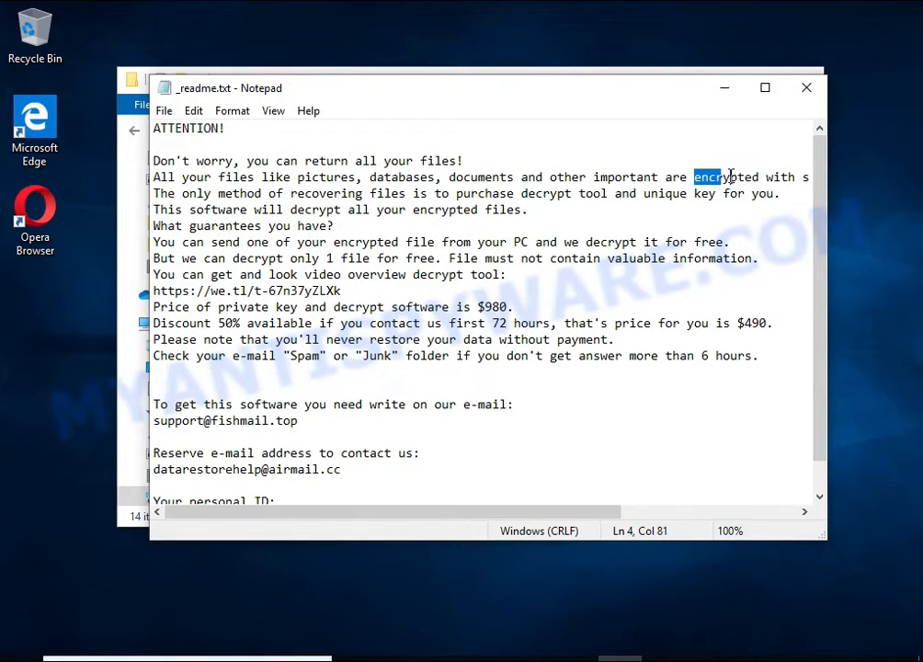
# Step: Close the _readme.txt ransom note in Notepad and the User10 folder window
pyautogui.click(807, 87)
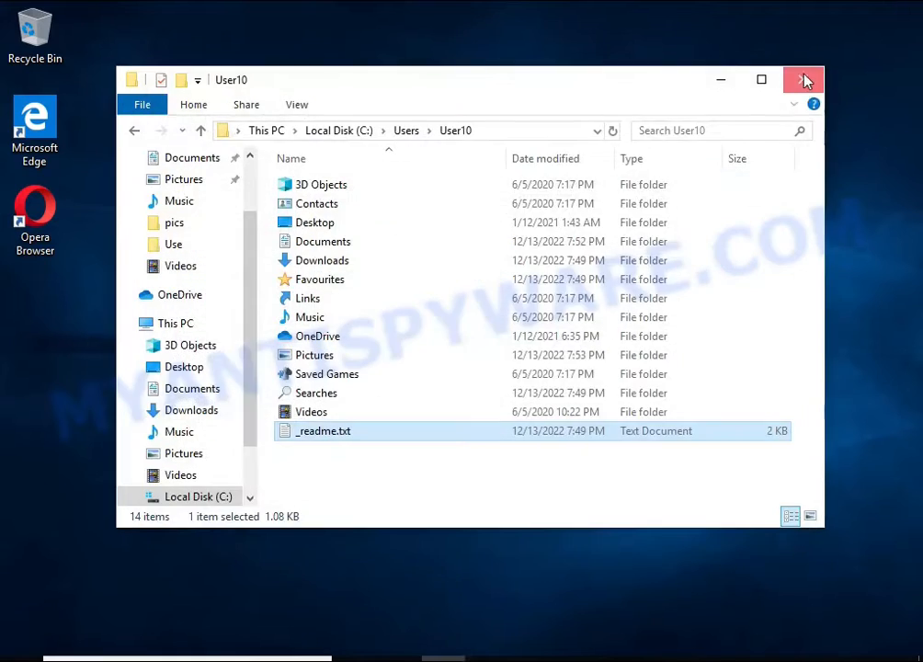
pyautogui.click(802, 79)
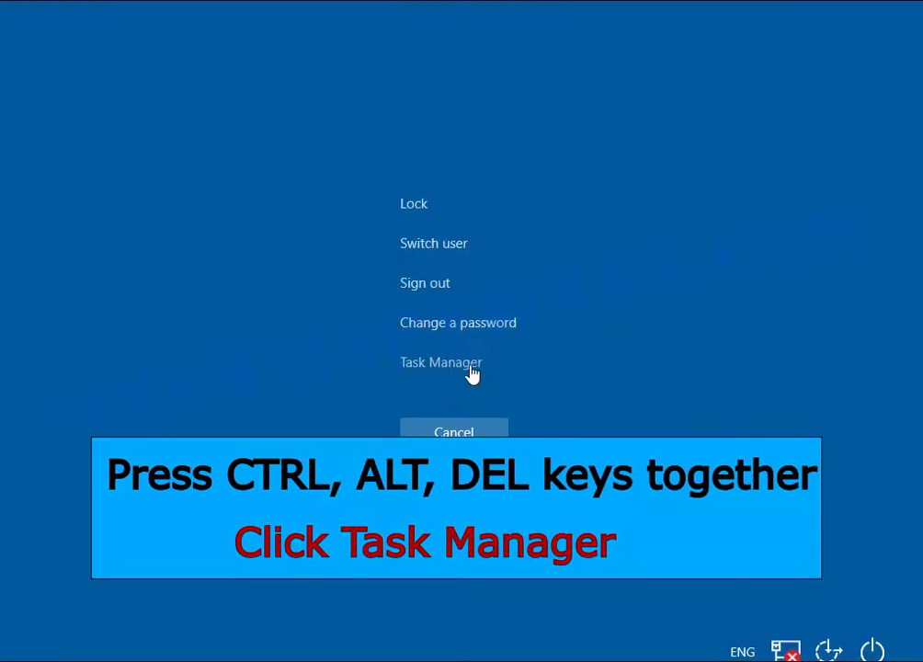
# Step: From the security screen, launch Task Manager and end the DB07.exe (32 bit) task
pyautogui.click(441, 361)
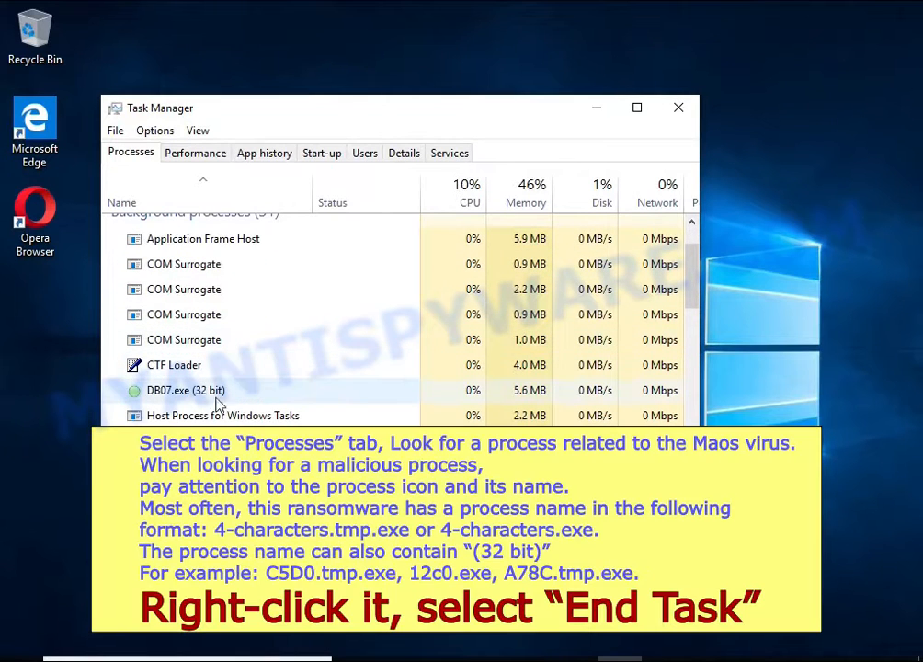
pyautogui.rightClick(185, 390)
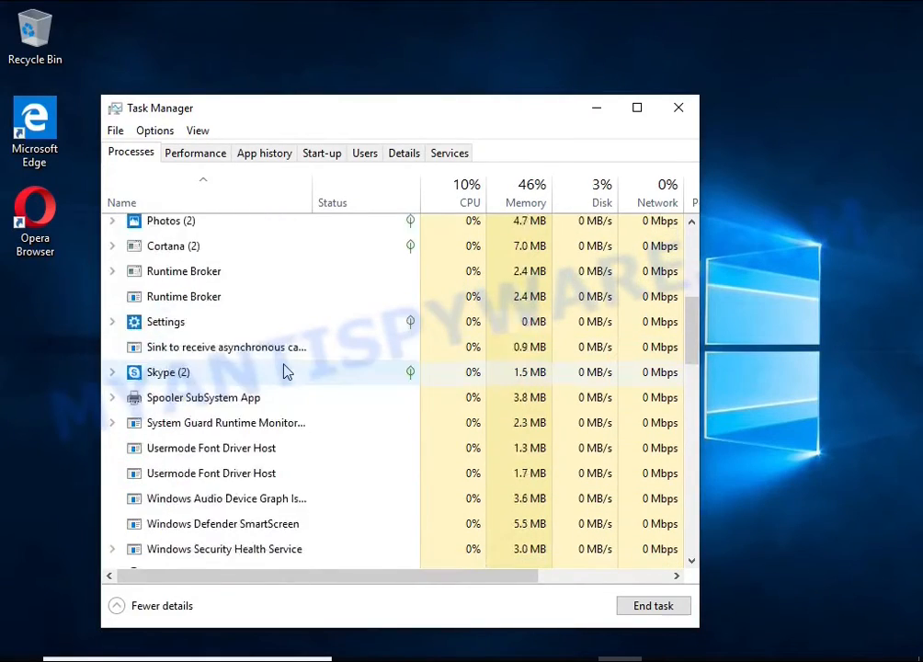
pyautogui.scroll(3)
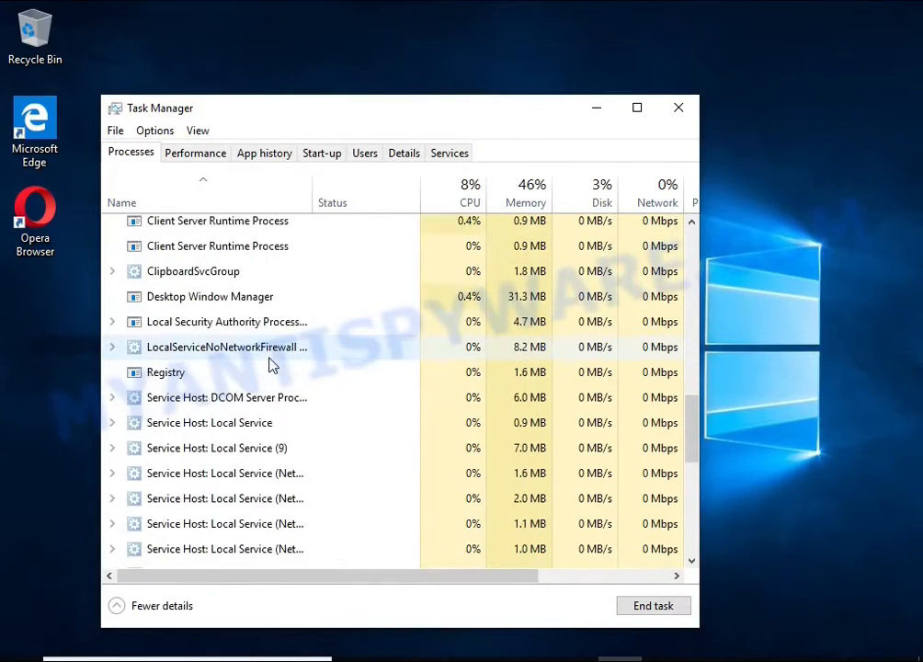
pyautogui.scroll(-3)
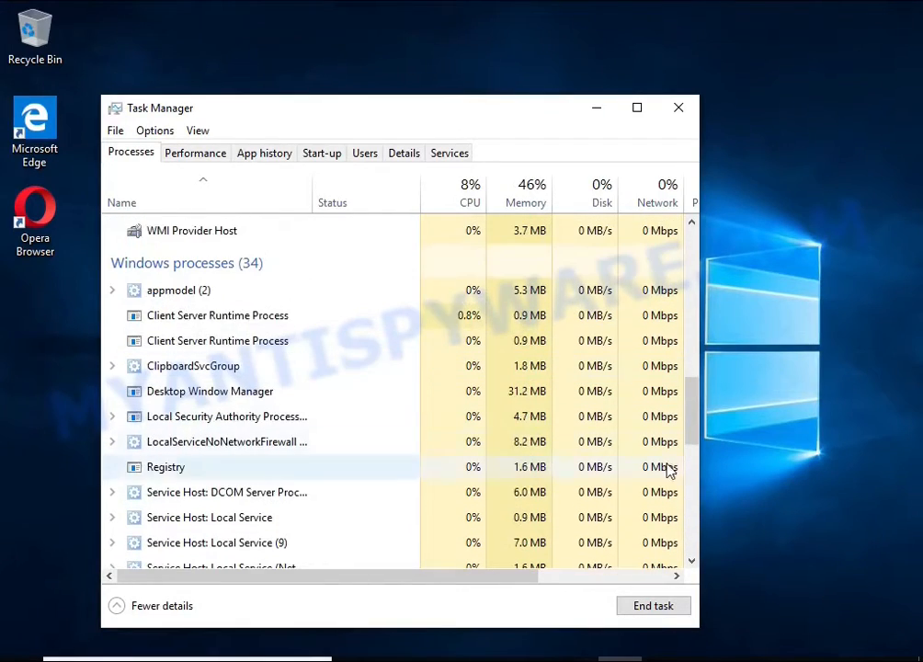
pyautogui.scroll(3)
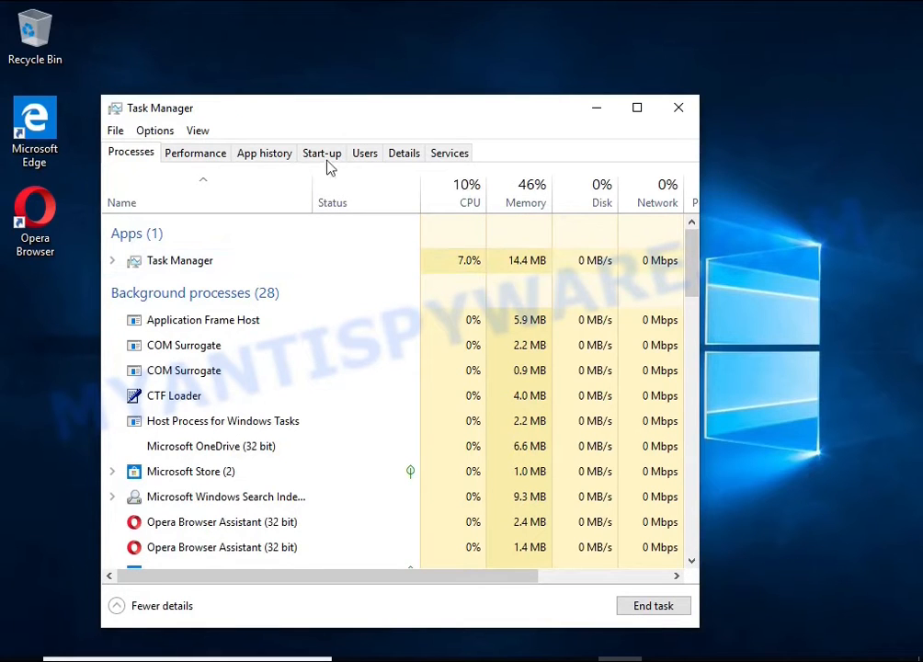
# Step: Disable DB07.exe on the Start-up tab and close Task Manager
pyautogui.click(322, 152)
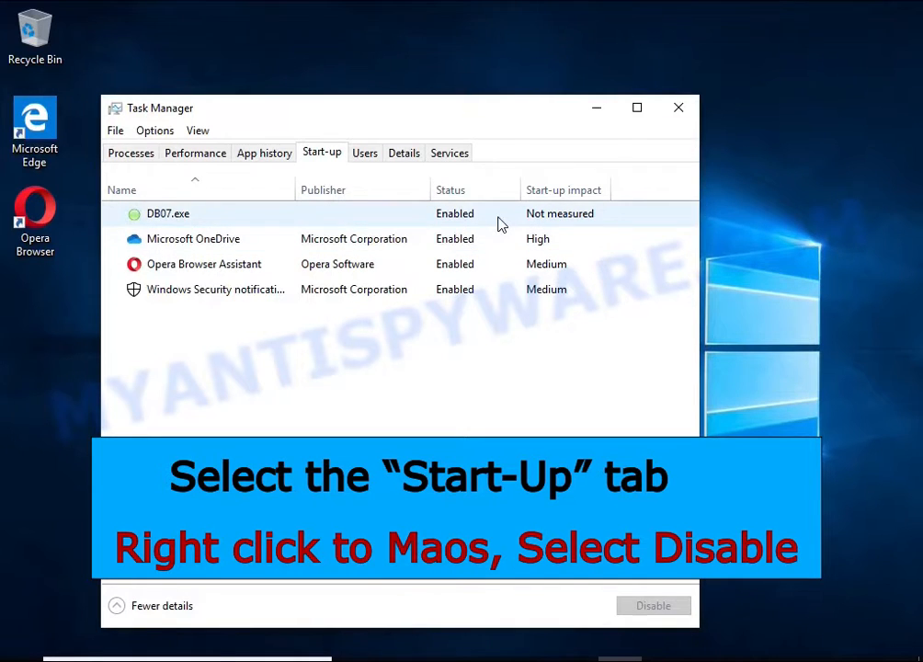
pyautogui.rightClick(168, 213)
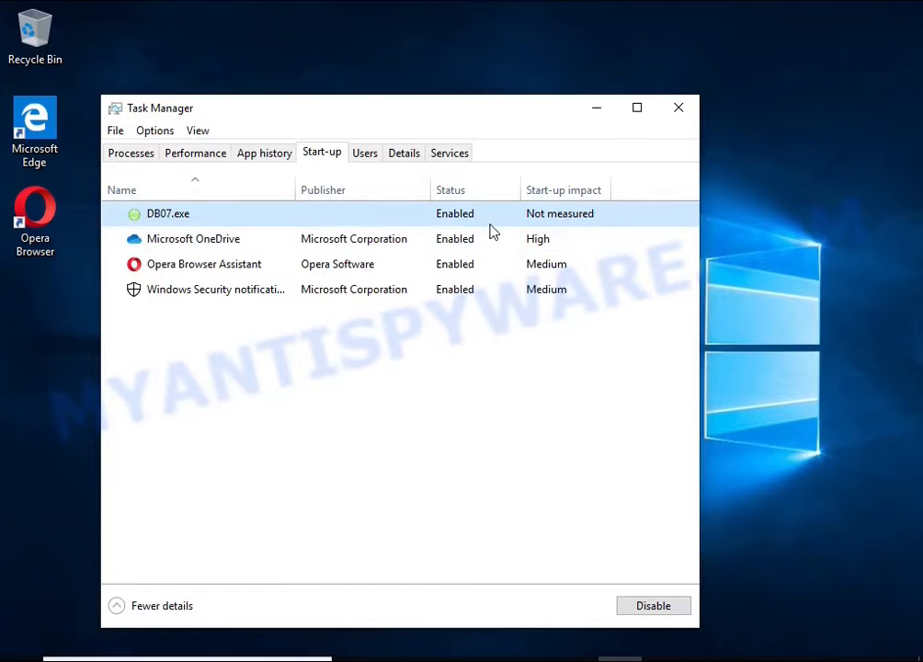
pyautogui.click(652, 605)
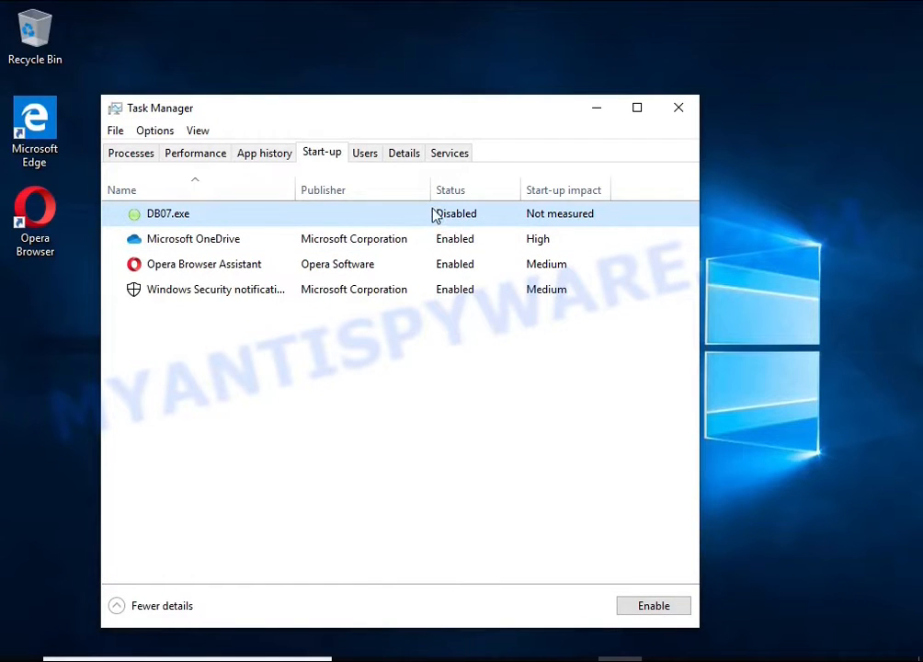
pyautogui.moveTo(679, 108)
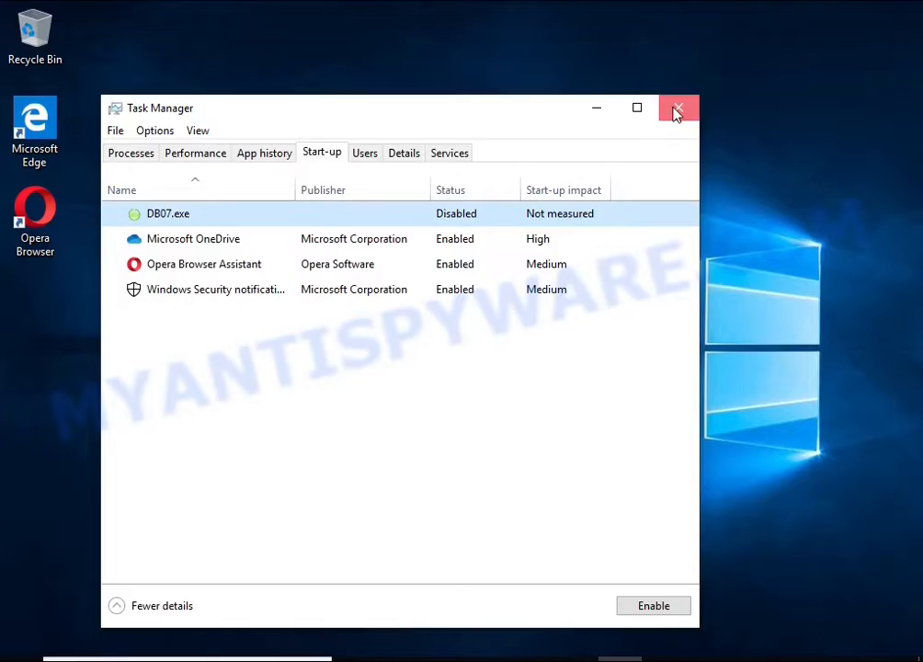
pyautogui.click(677, 108)
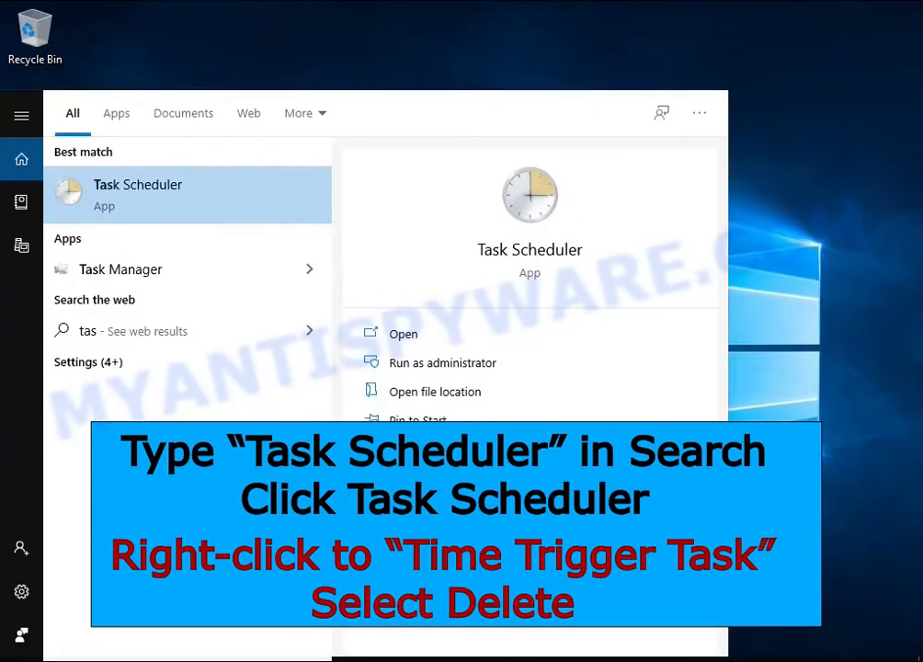
# Step: Search 'task she', delete Time Trigger Task from the Task Scheduler Library, then close
pyautogui.write('task she')
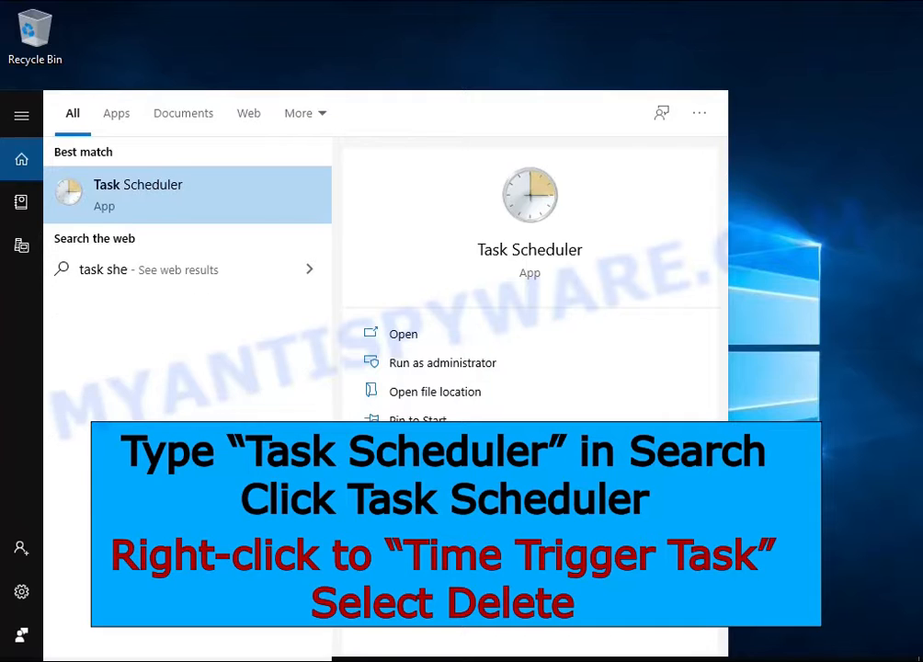
pyautogui.moveTo(226, 212)
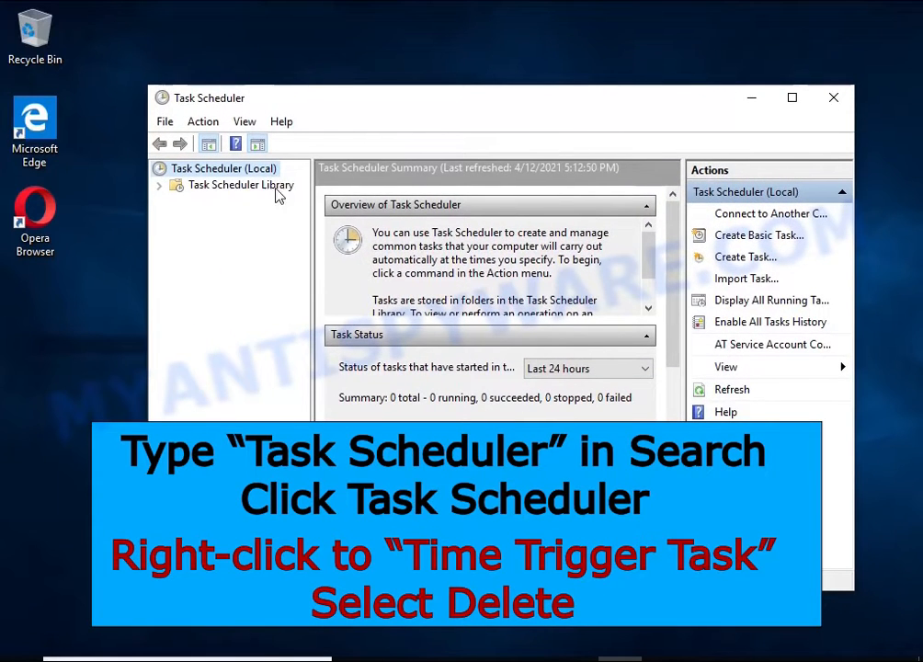
pyautogui.click(240, 185)
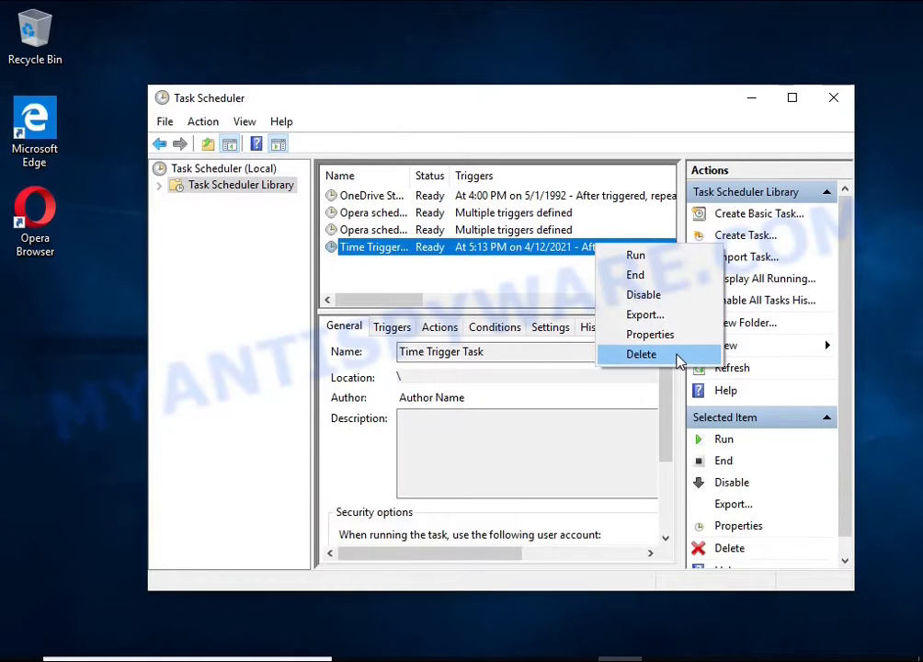
pyautogui.click(641, 354)
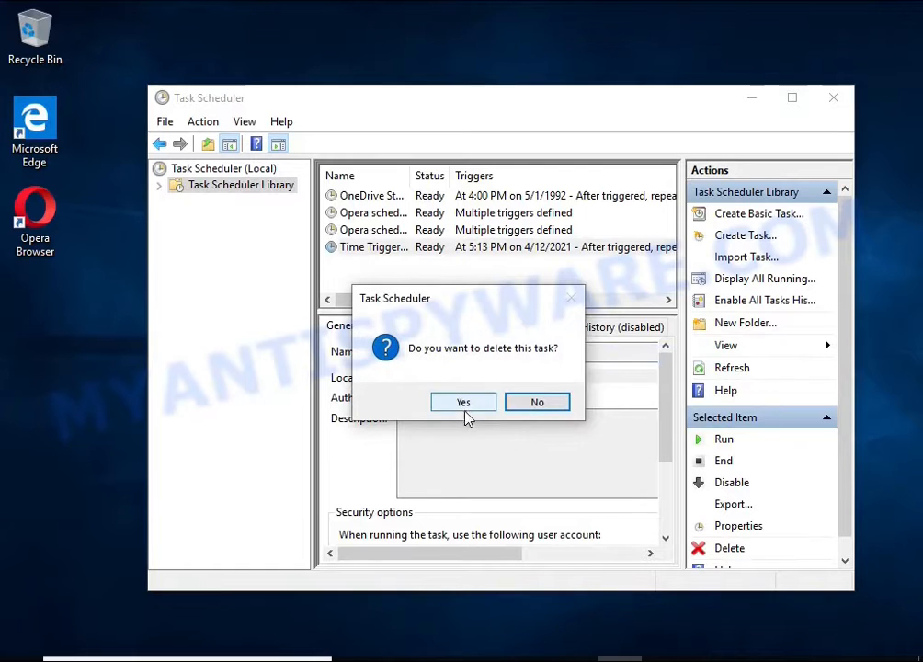
pyautogui.click(464, 402)
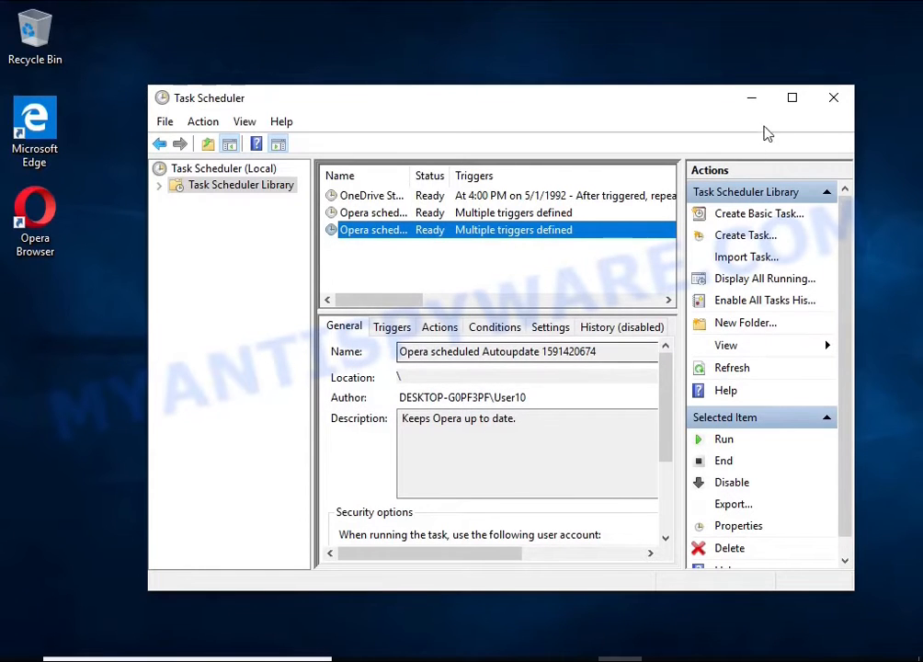
pyautogui.click(833, 97)
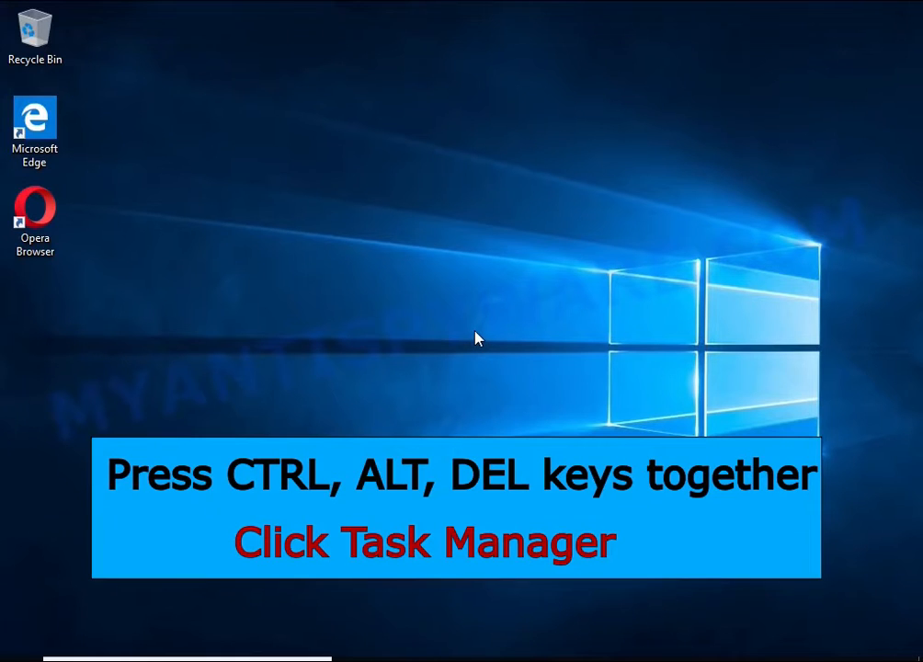
# Step: Reopen Task Manager via Ctrl+Alt+Delete and open DB07.exe's file location from Start-up
pyautogui.press('ctrl+alt+delete')
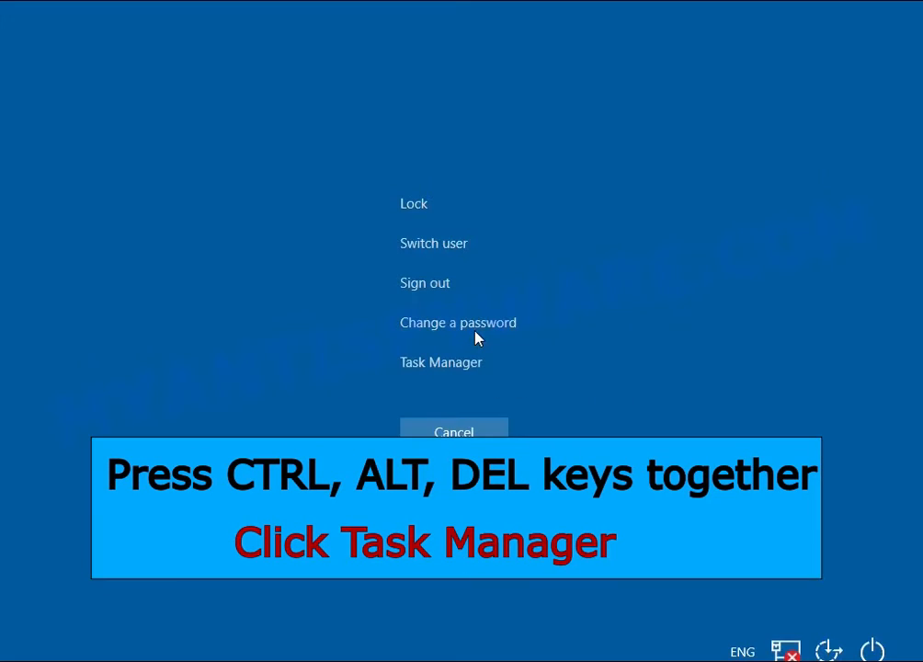
pyautogui.click(440, 361)
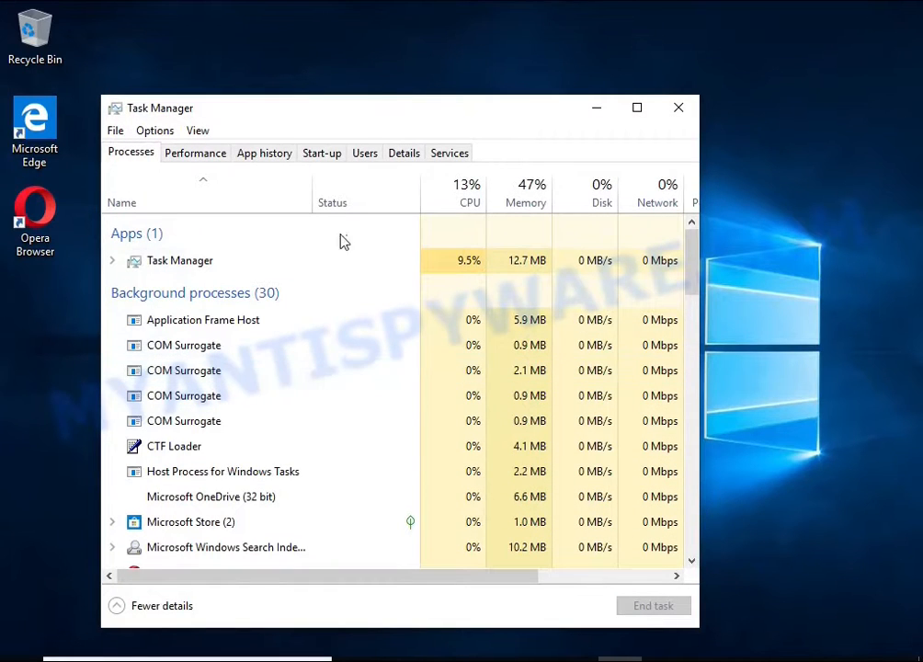
pyautogui.click(321, 152)
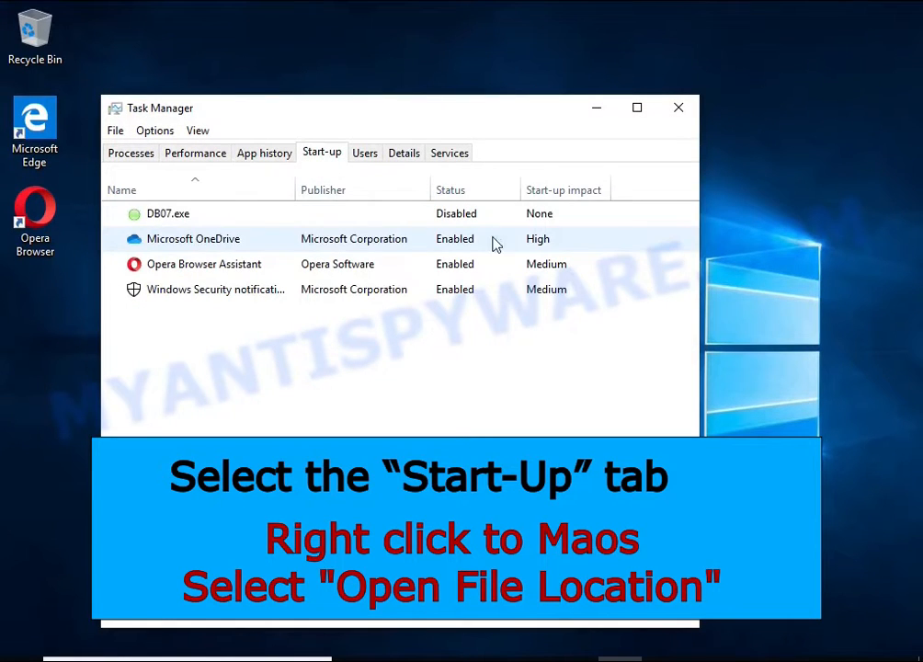
pyautogui.rightClick(168, 214)
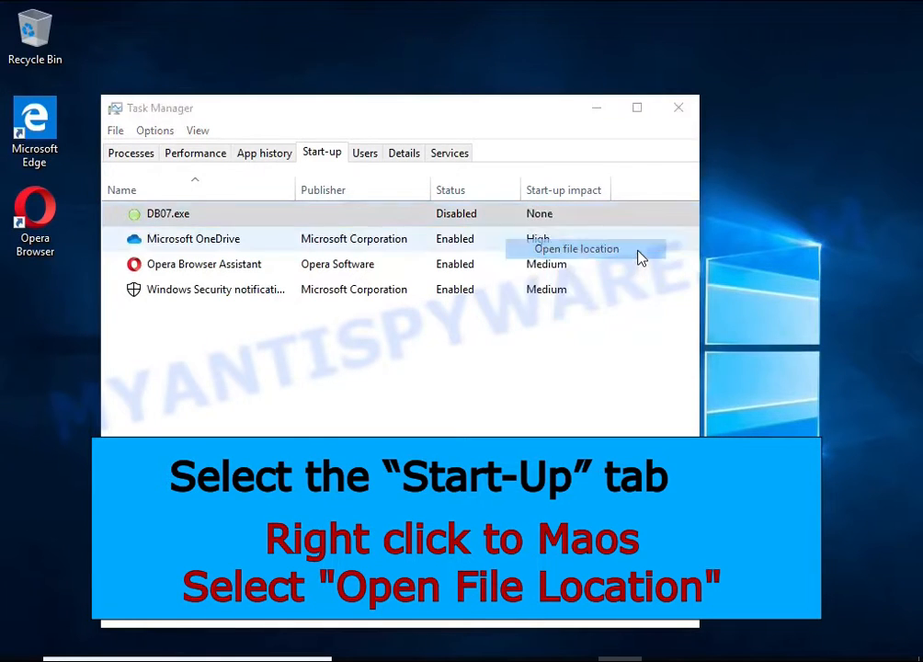
pyautogui.click(576, 248)
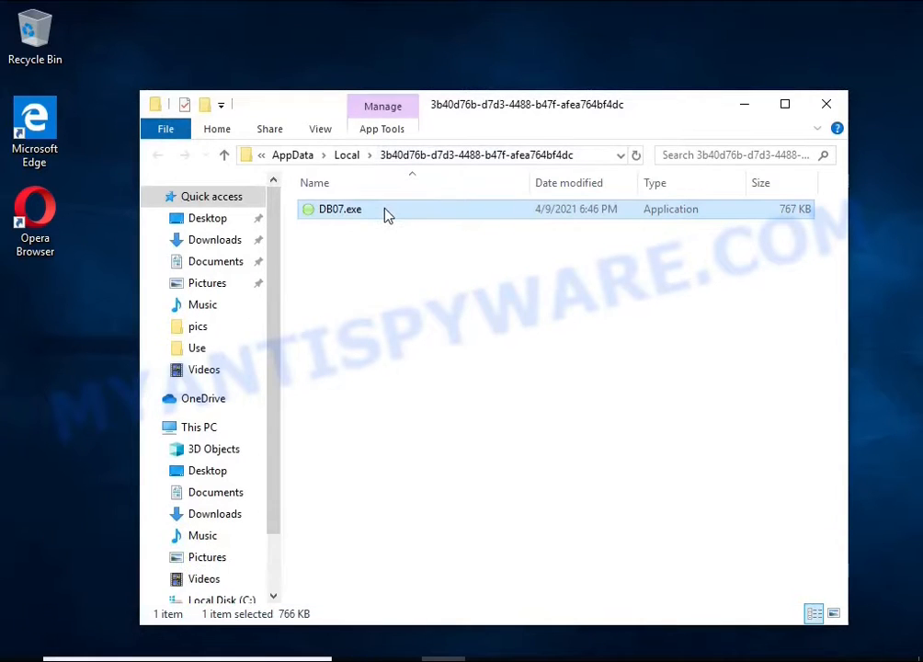
# Step: After a failed delete attempt, open DB07.exe's advanced security permissions
pyautogui.rightClick(340, 209)
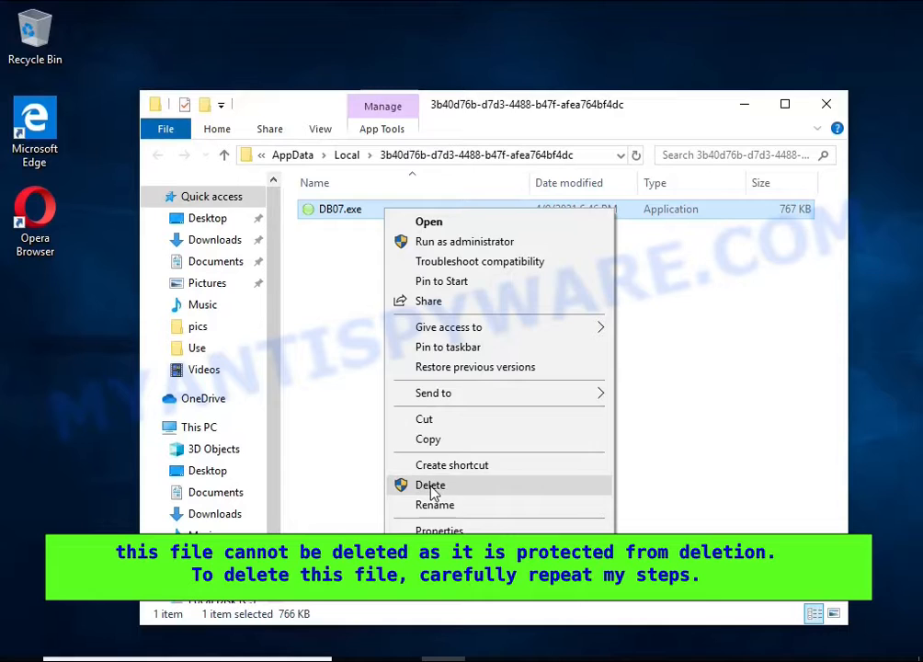
pyautogui.click(430, 484)
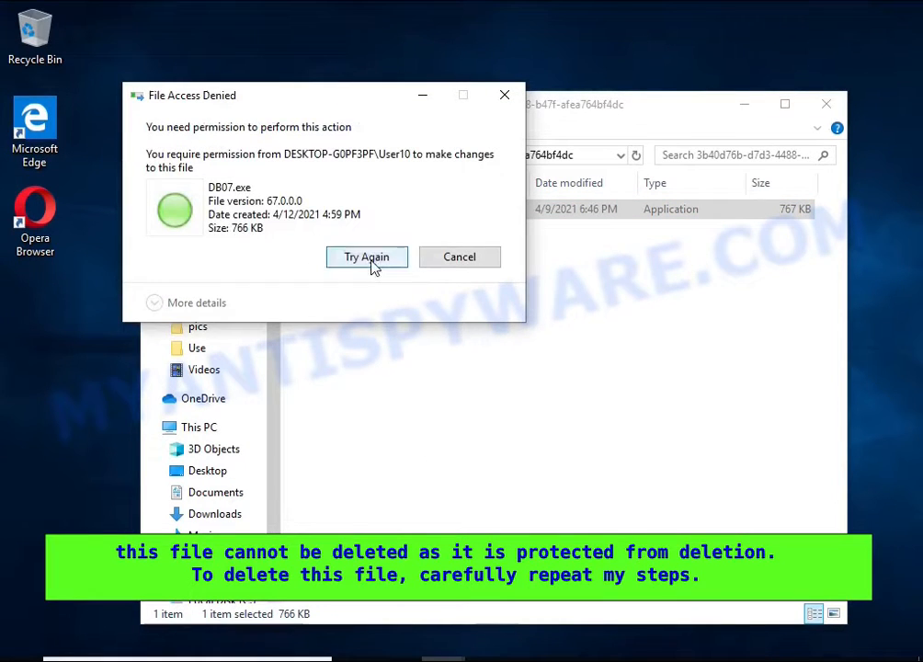
pyautogui.moveTo(460, 256)
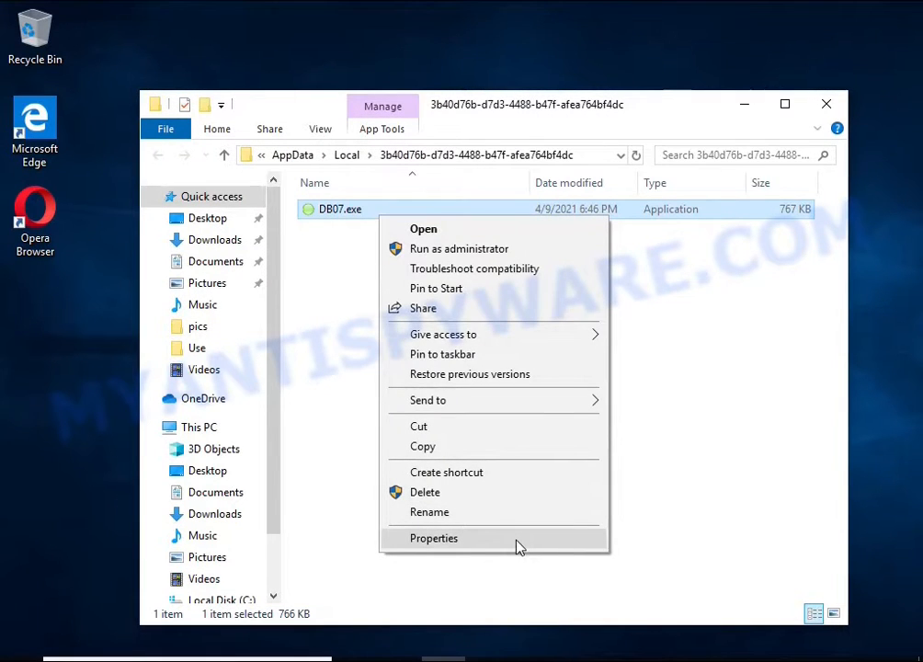
pyautogui.click(433, 538)
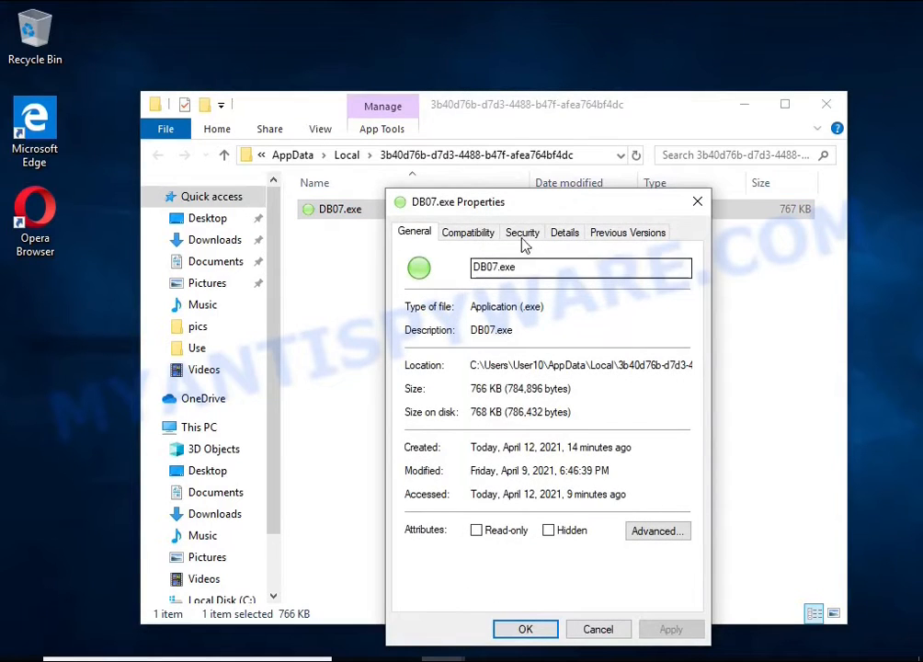
pyautogui.click(522, 232)
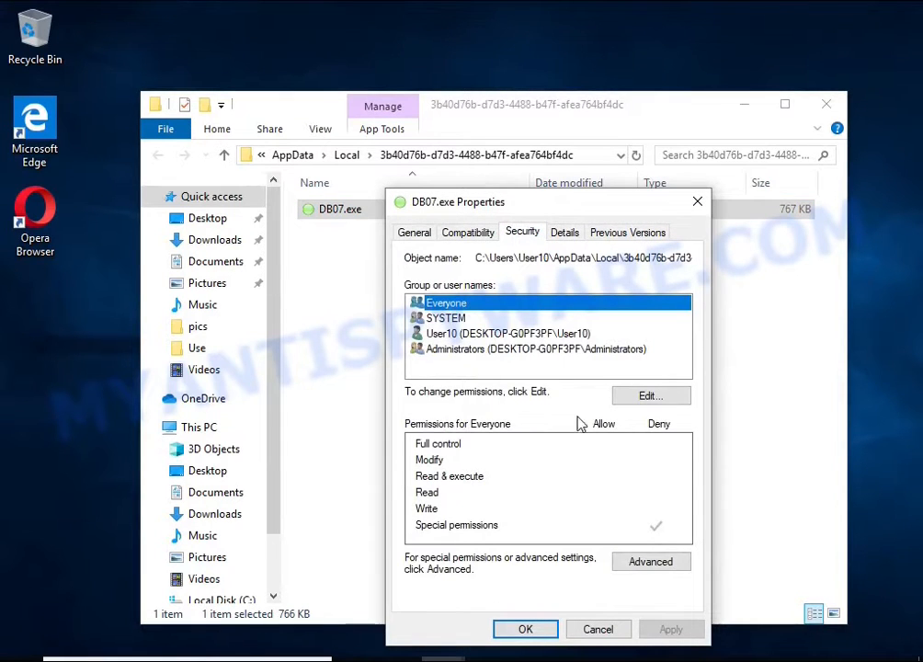
pyautogui.click(651, 561)
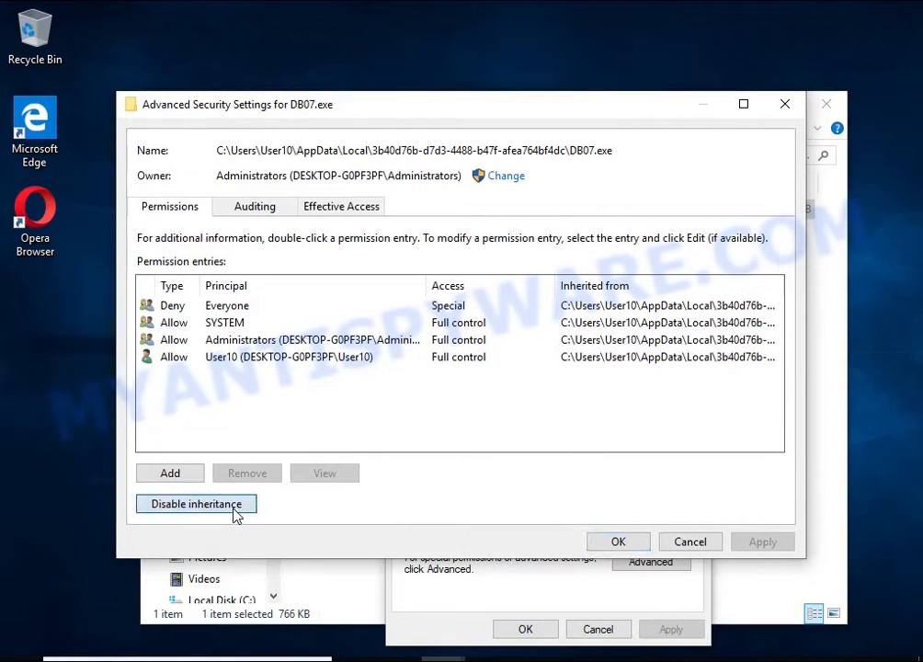
# Step: Disable inheritance keeping explicit permissions, remove the Everyone Deny entry, and save
pyautogui.click(195, 504)
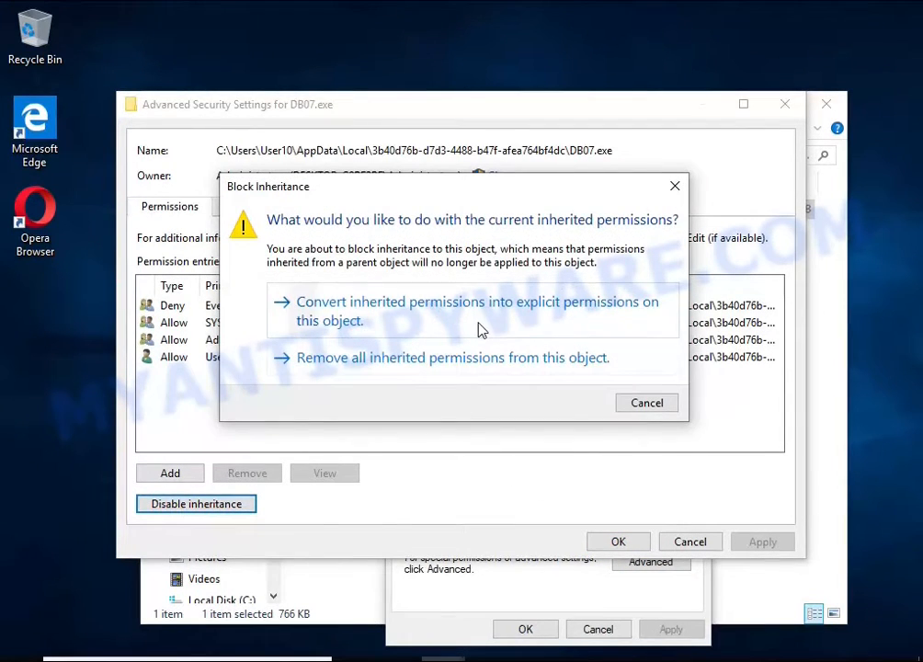
pyautogui.click(476, 311)
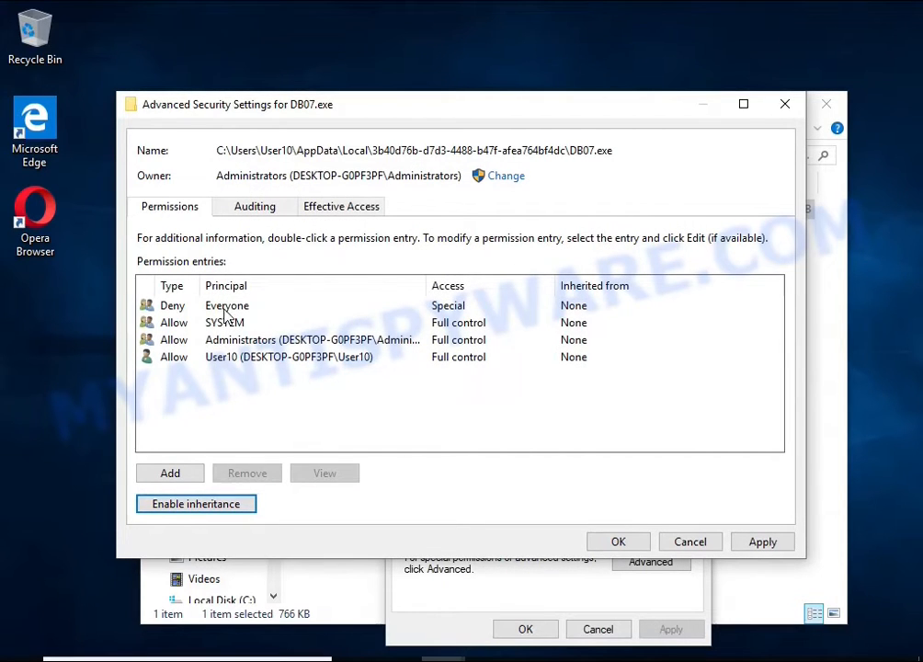
pyautogui.click(226, 306)
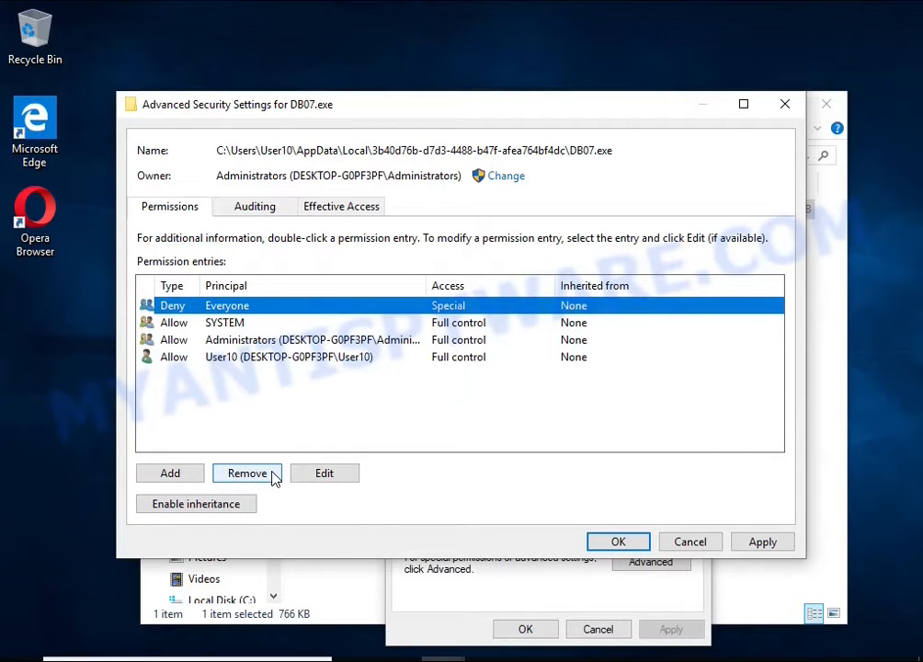
pyautogui.click(247, 473)
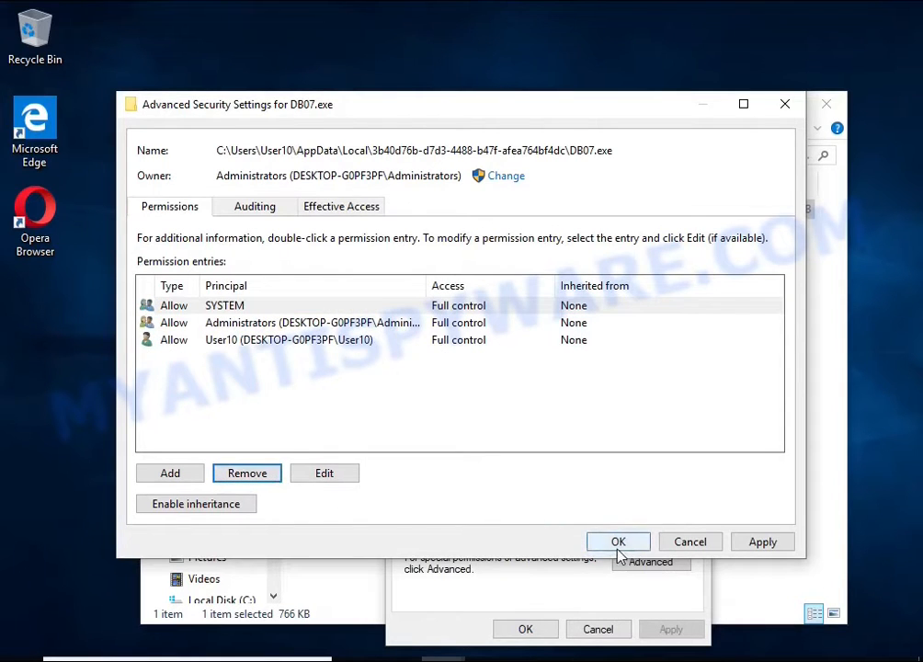
pyautogui.click(618, 541)
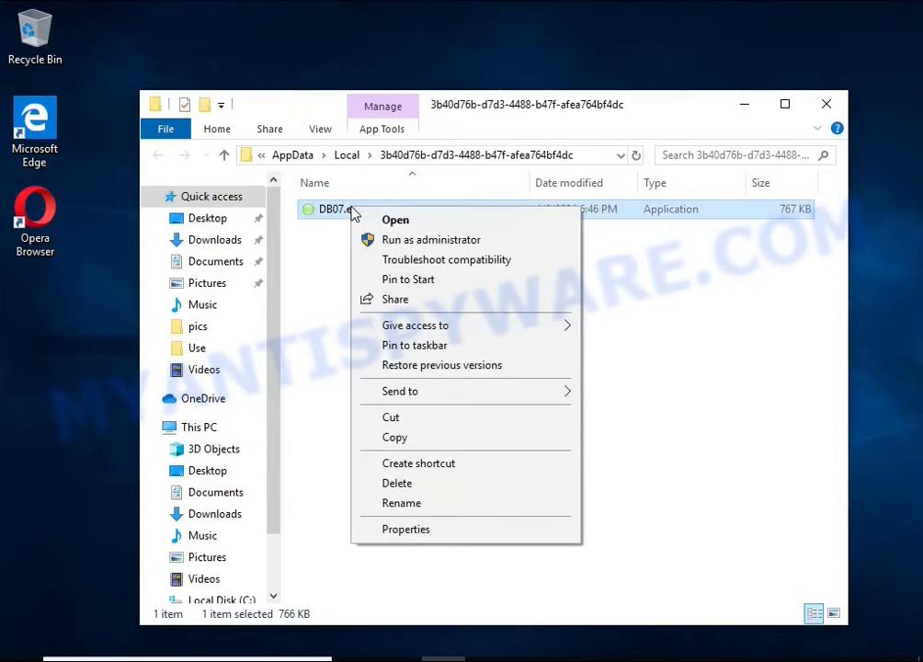
# Step: Delete DB07.exe and close the now-empty folder window
pyautogui.click(397, 483)
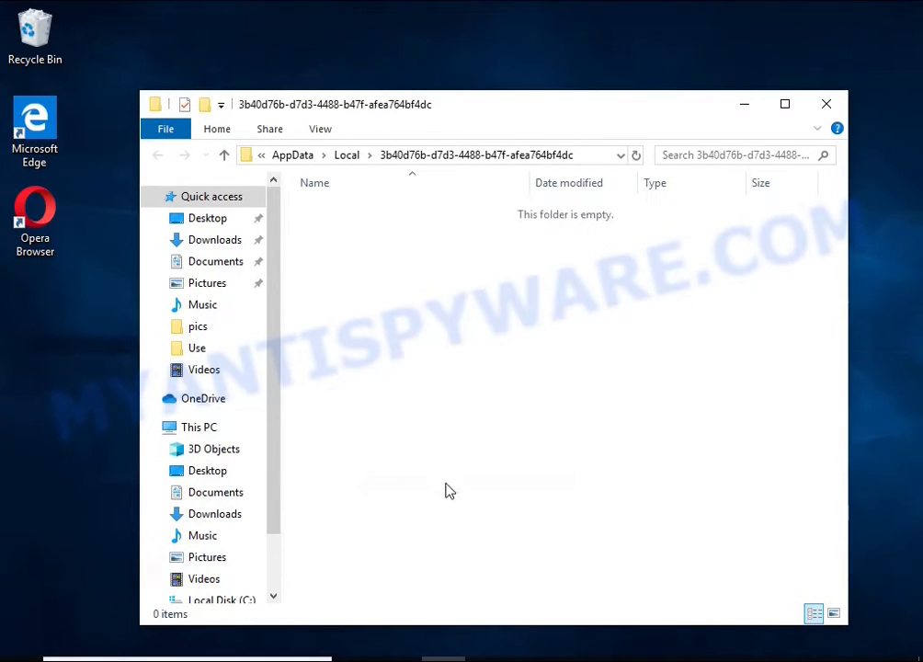
pyautogui.moveTo(367, 219)
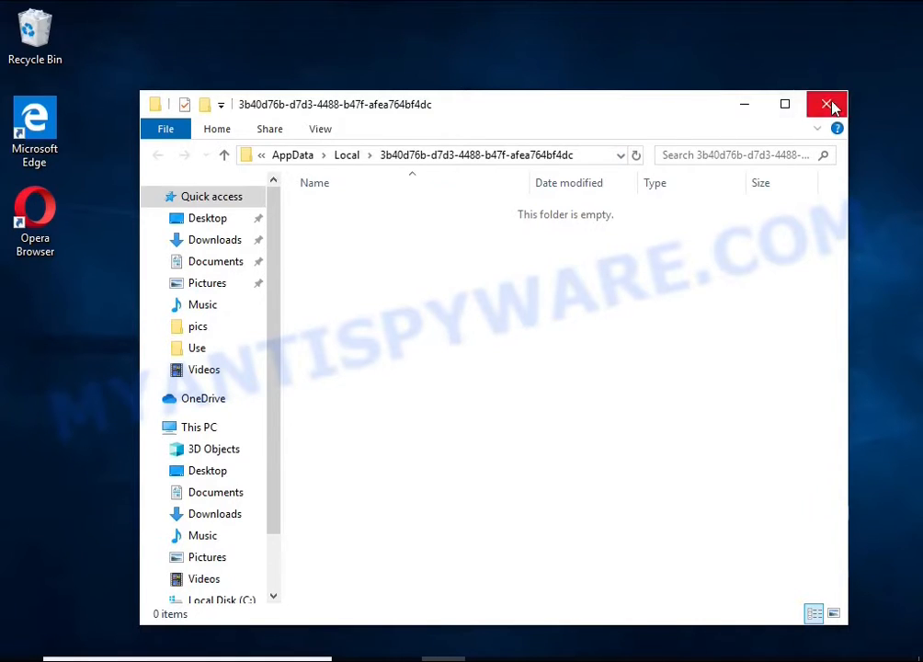
pyautogui.click(826, 103)
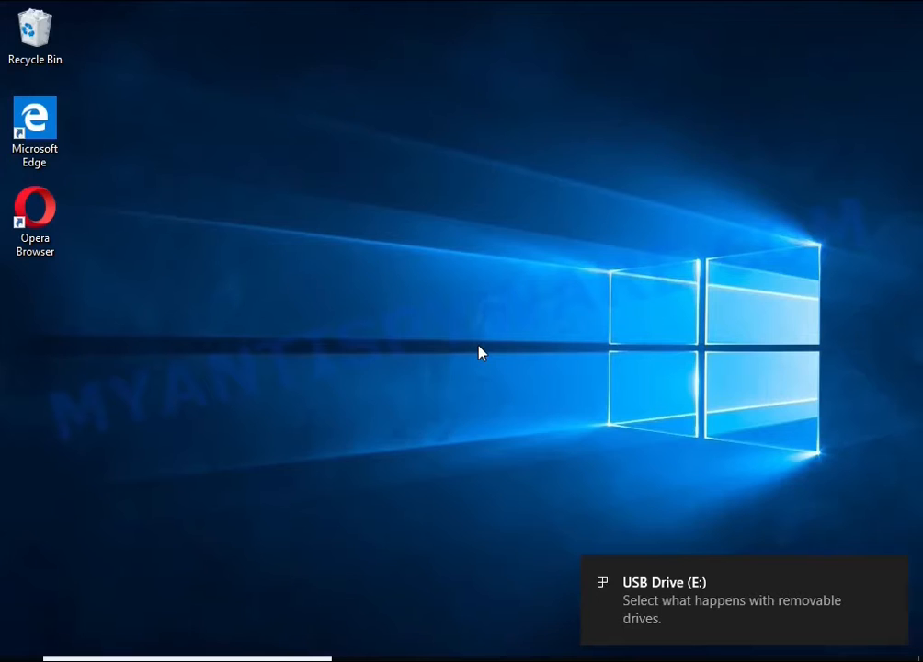
# Step: Open the USB Drive (E:) folder and run decrypt_STOPDjvu.exe
pyautogui.click(745, 598)
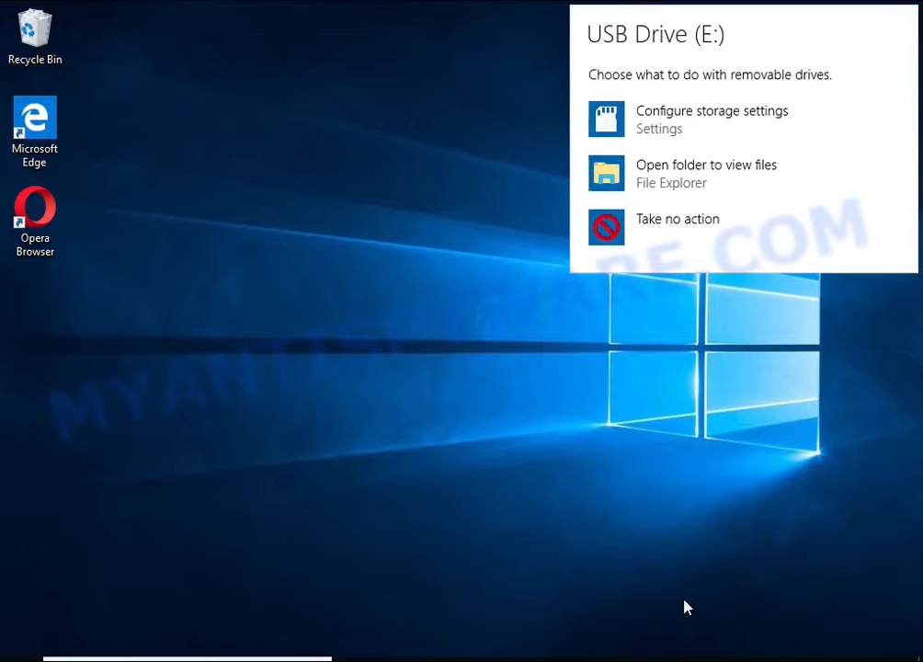
pyautogui.moveTo(694, 173)
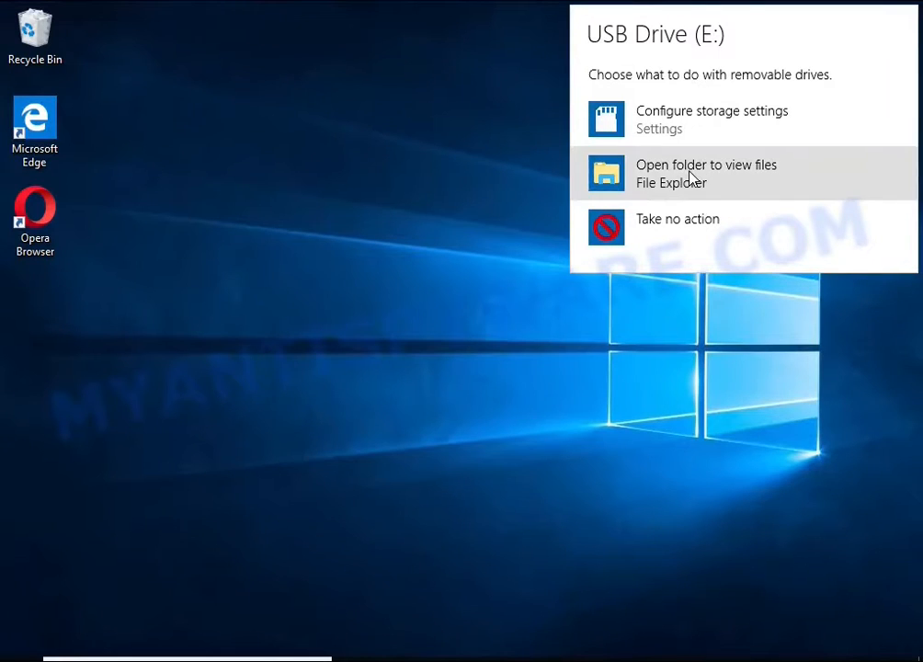
pyautogui.click(707, 173)
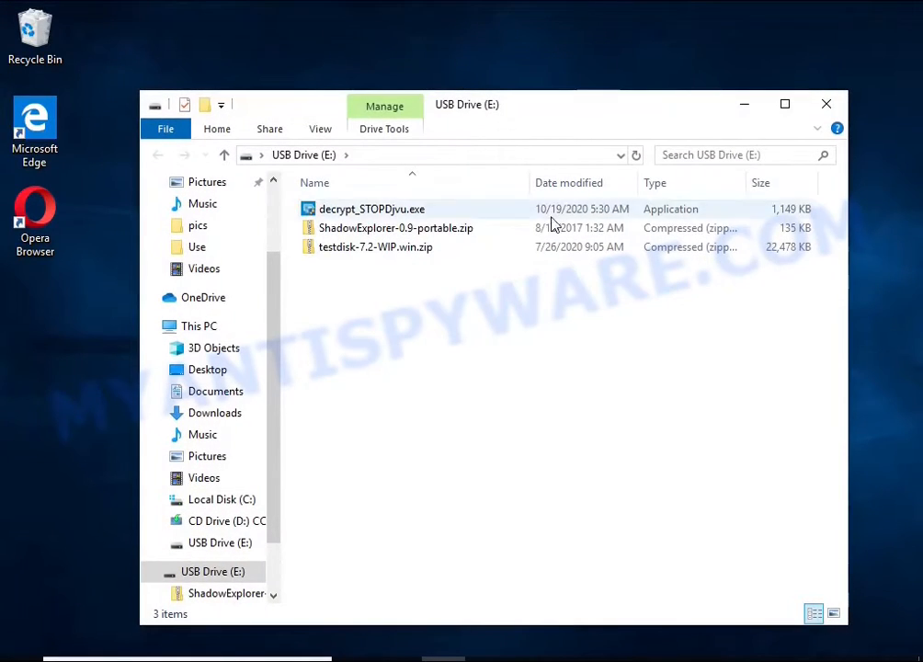
pyautogui.click(371, 209)
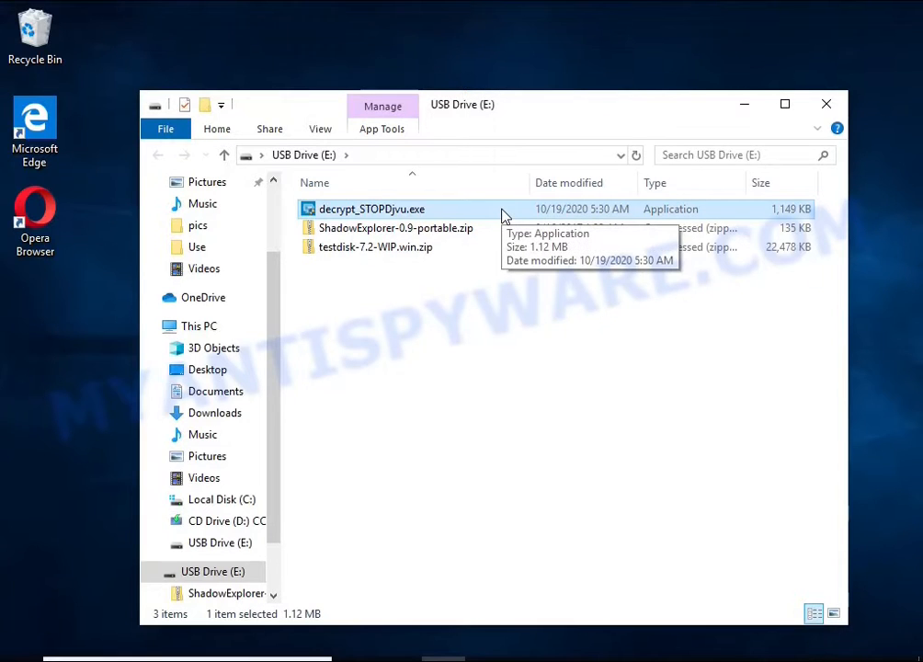
pyautogui.doubleClick(371, 209)
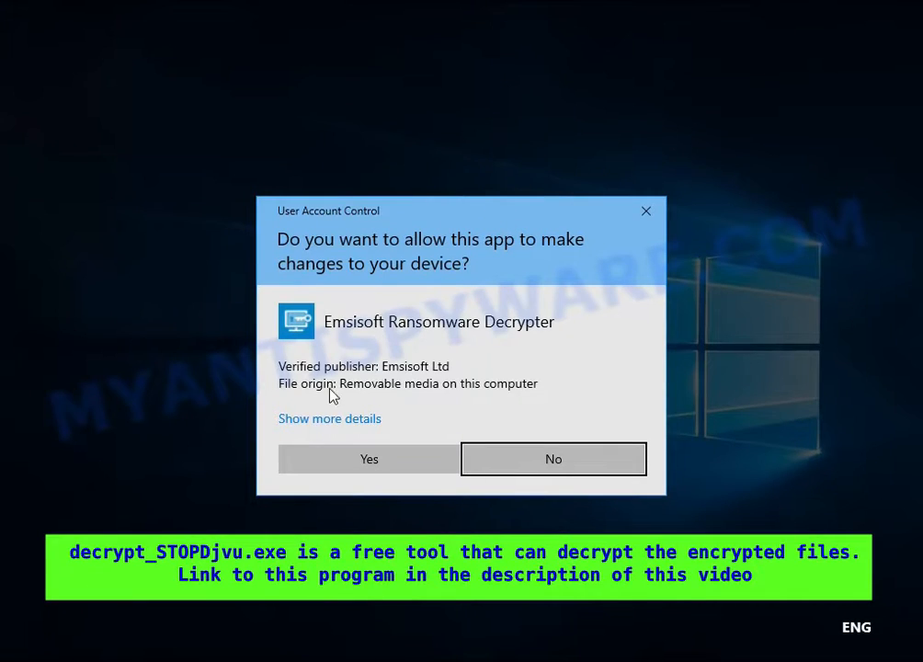
# Step: Accept the UAC, license terms, disclaimer and malware-disabled prompts to reach the decryptor window
pyautogui.click(369, 458)
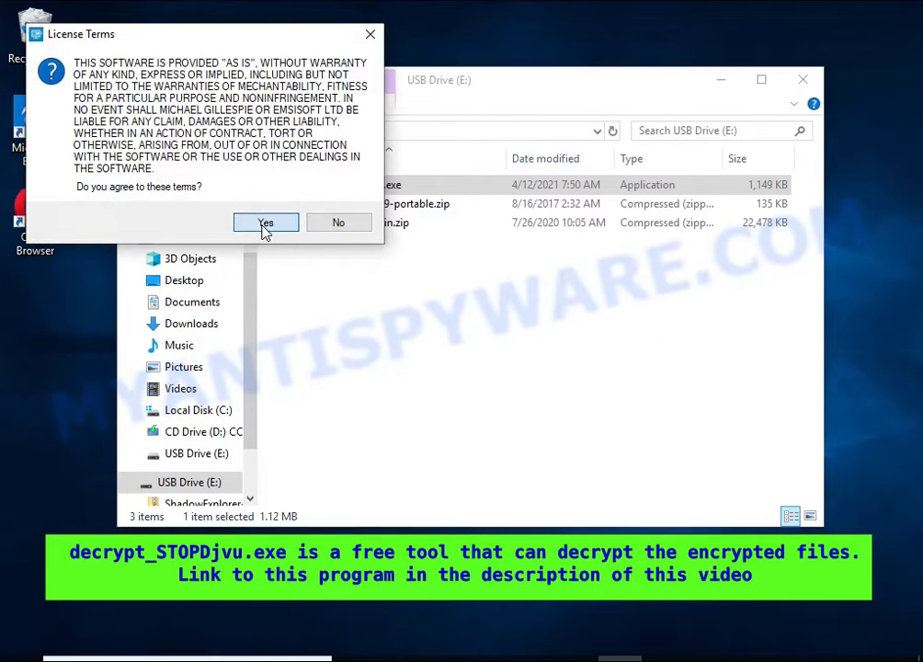
pyautogui.click(266, 223)
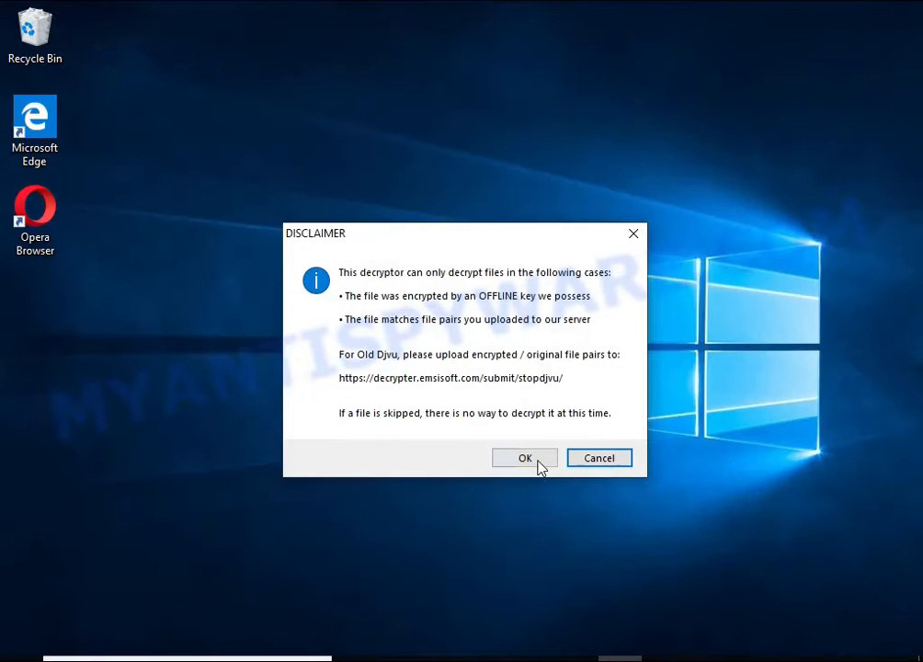
pyautogui.click(525, 458)
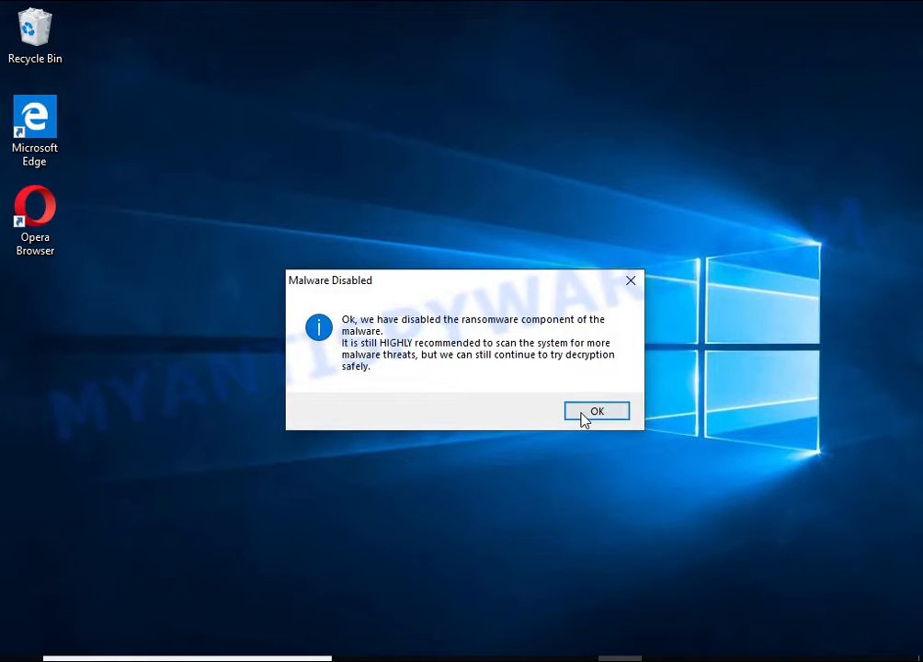
pyautogui.click(595, 411)
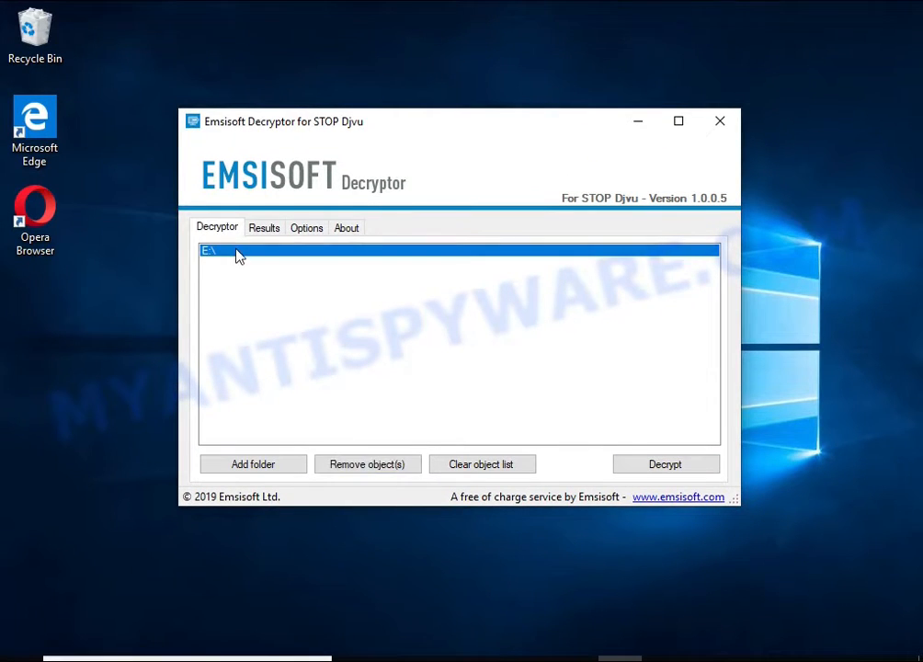
# Step: Add the Documents and Pictures folders and run Decrypt, which reports no key
pyautogui.click(252, 464)
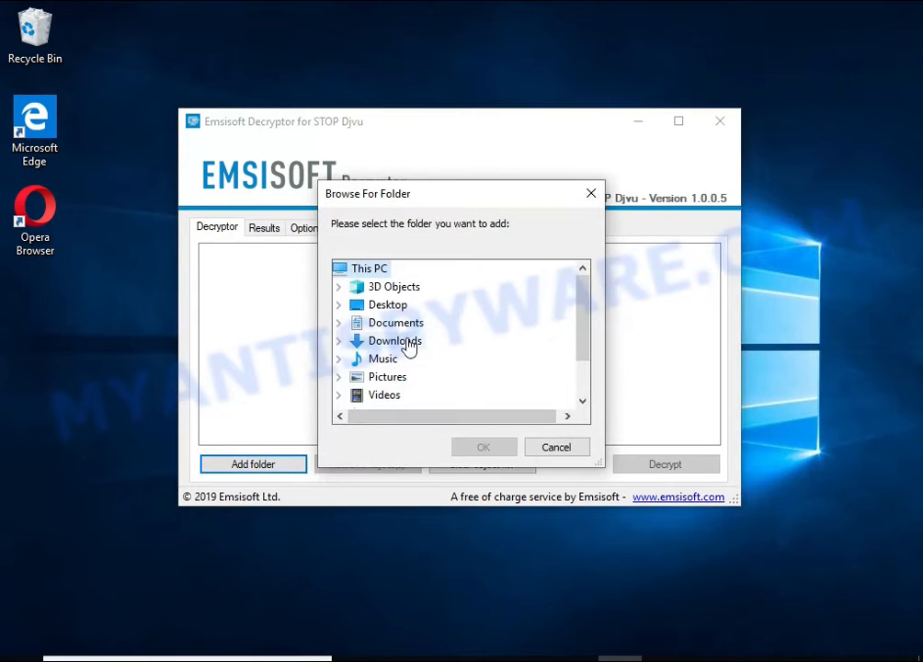
pyautogui.click(397, 322)
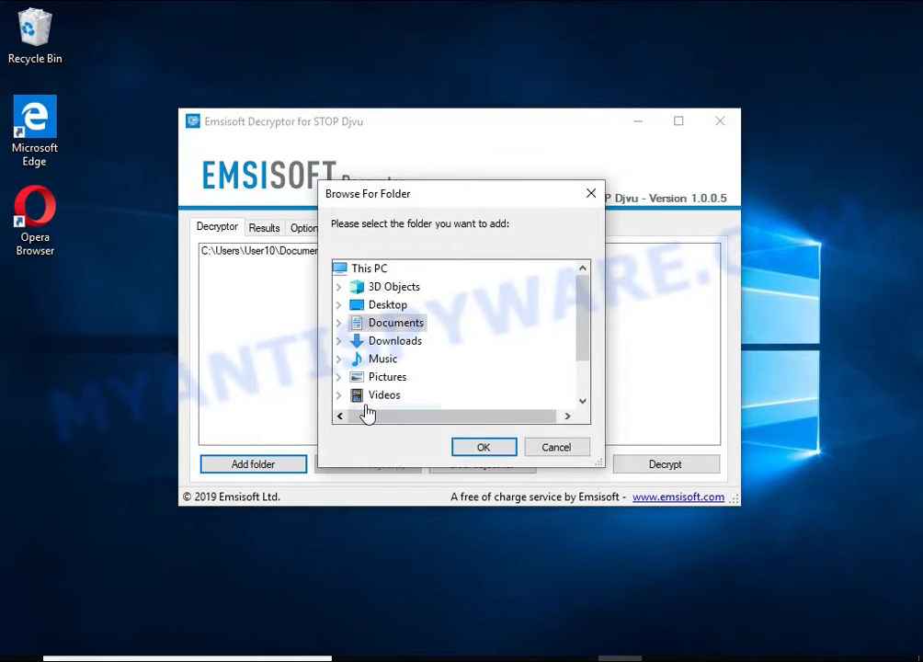
pyautogui.click(483, 447)
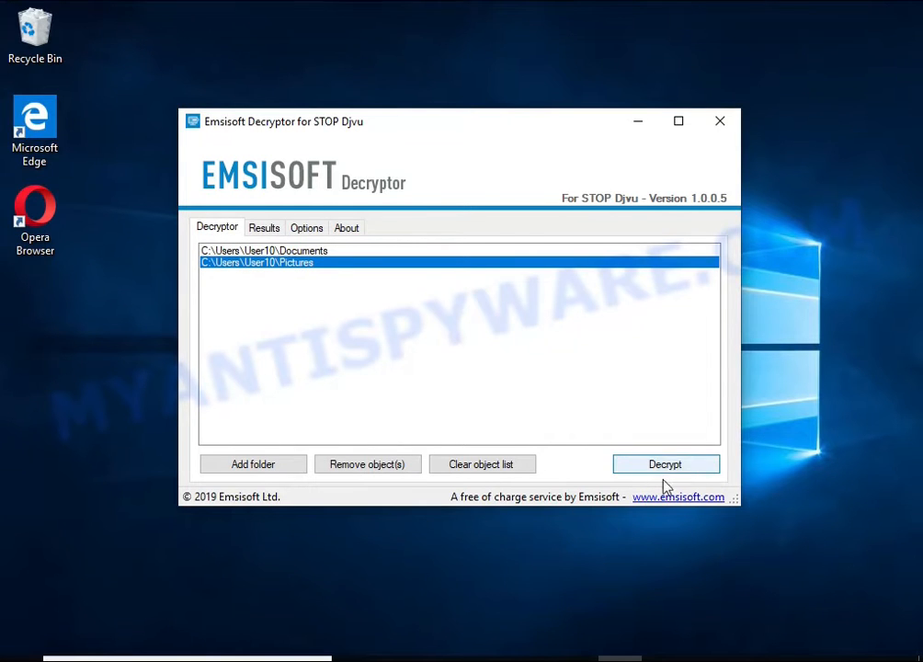
pyautogui.click(665, 464)
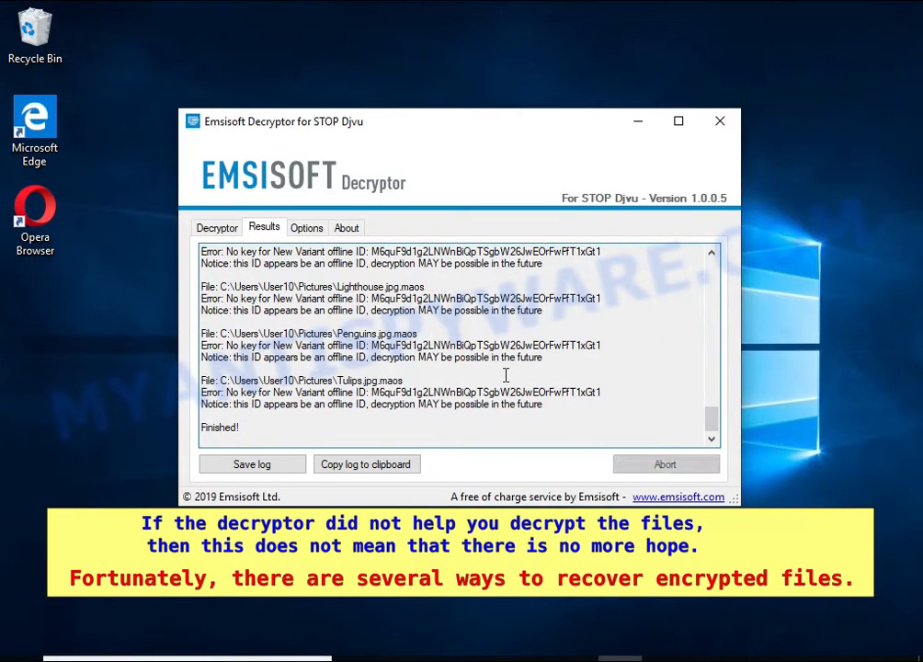
pyautogui.doubleClick(368, 380)
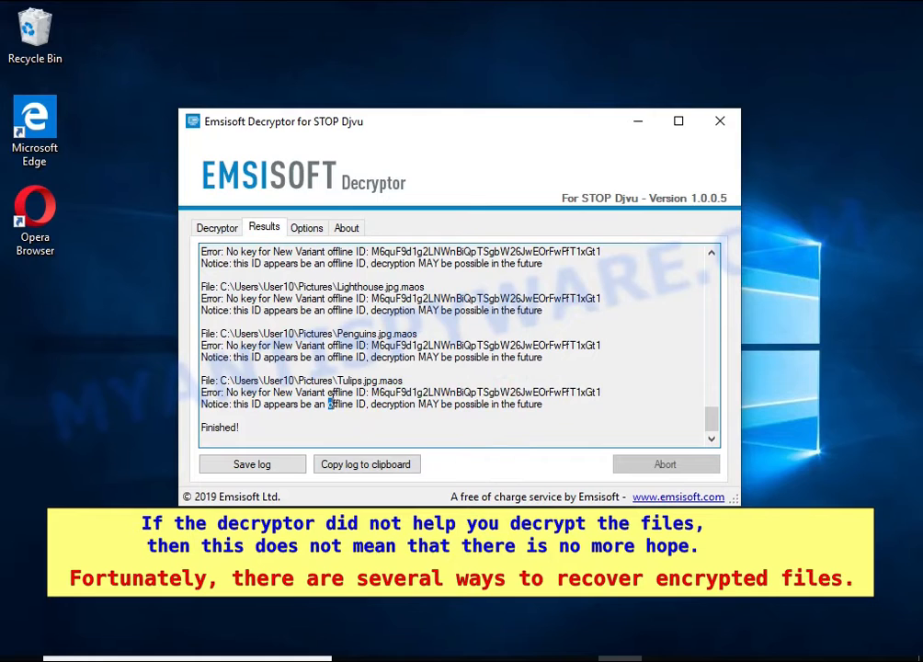
pyautogui.doubleClick(342, 403)
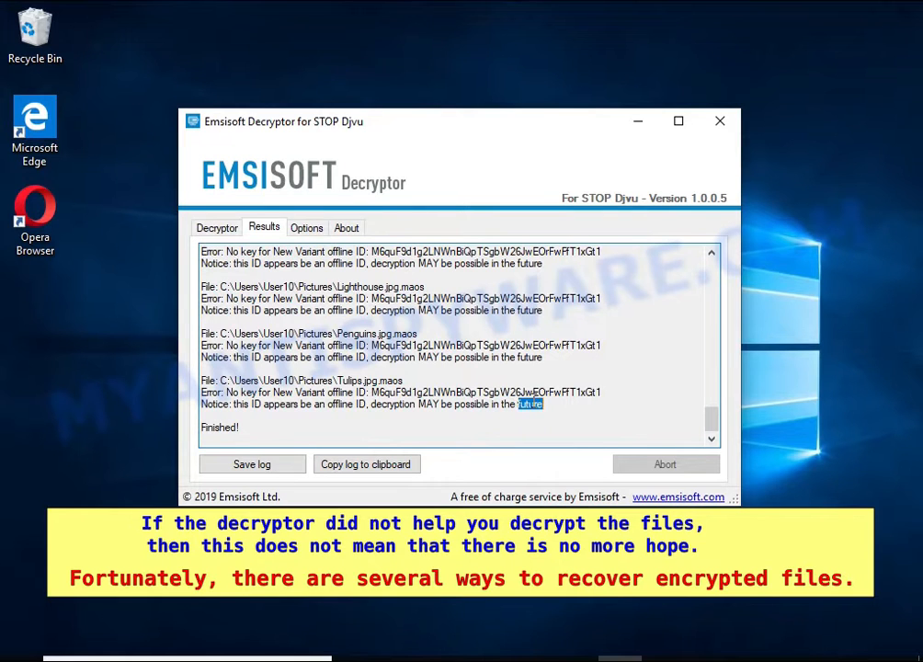
pyautogui.moveTo(612, 393)
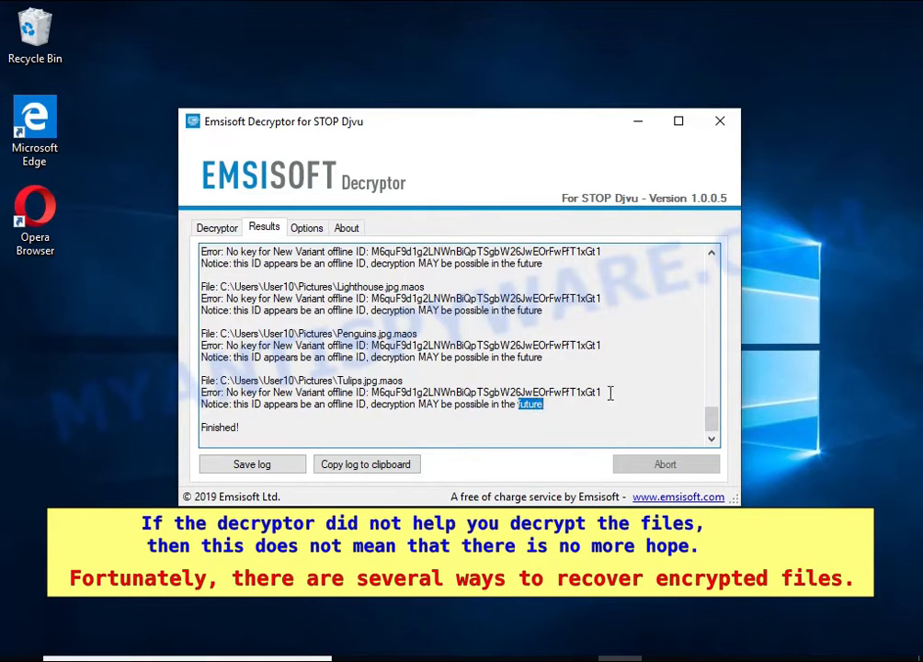
pyautogui.rightClick(372, 204)
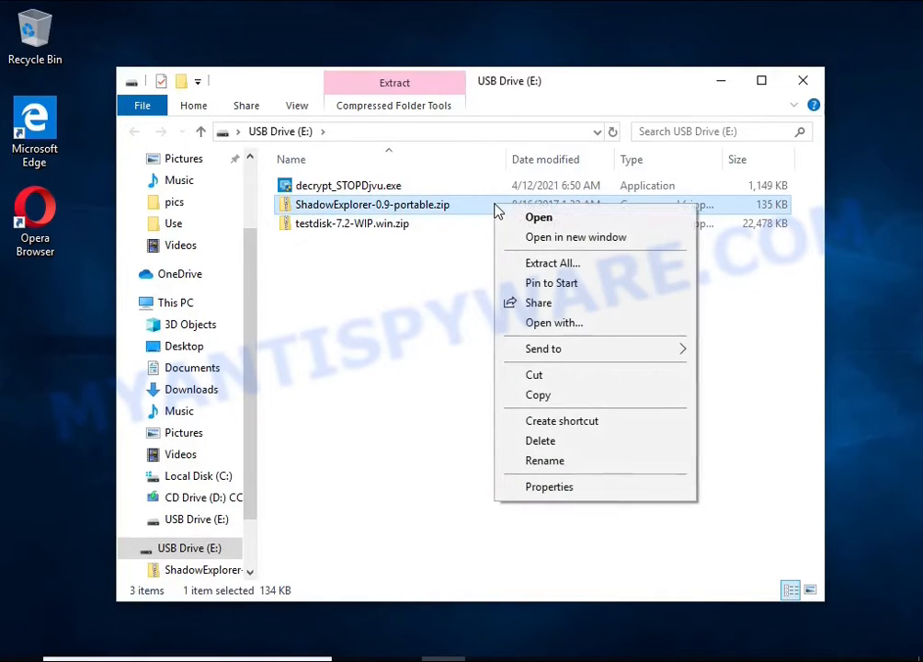
# Step: Extract ShadowExplorer-0.9-portable.zip on the USB drive and launch ShadowExplorerPortable.exe
pyautogui.click(552, 262)
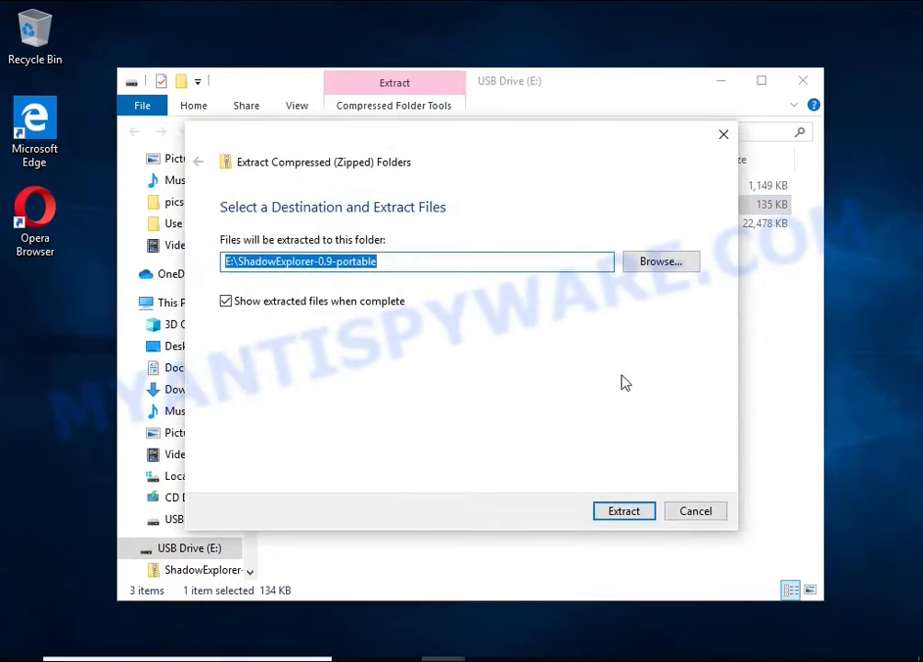
pyautogui.click(624, 510)
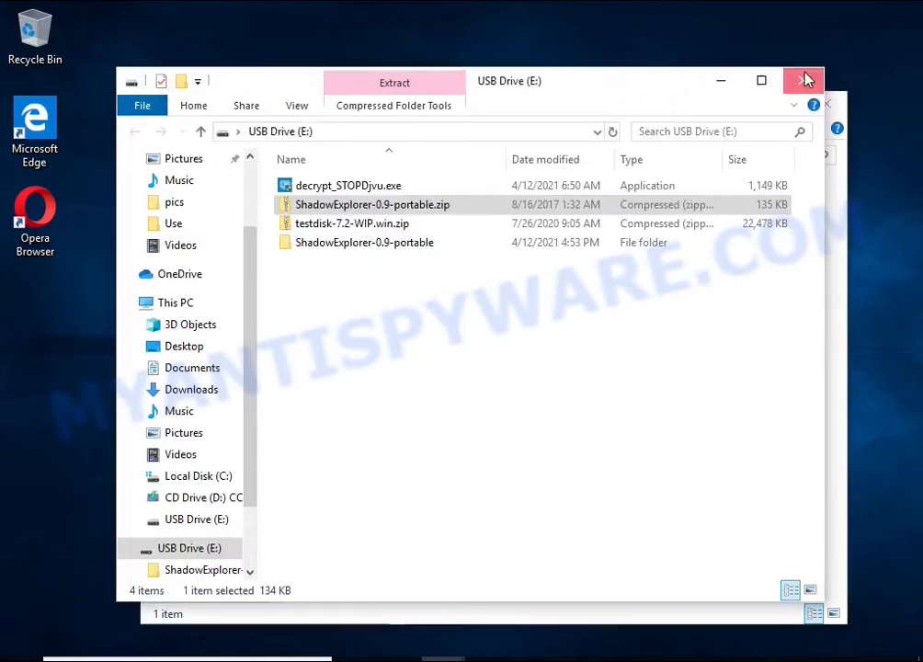
pyautogui.doubleClick(365, 242)
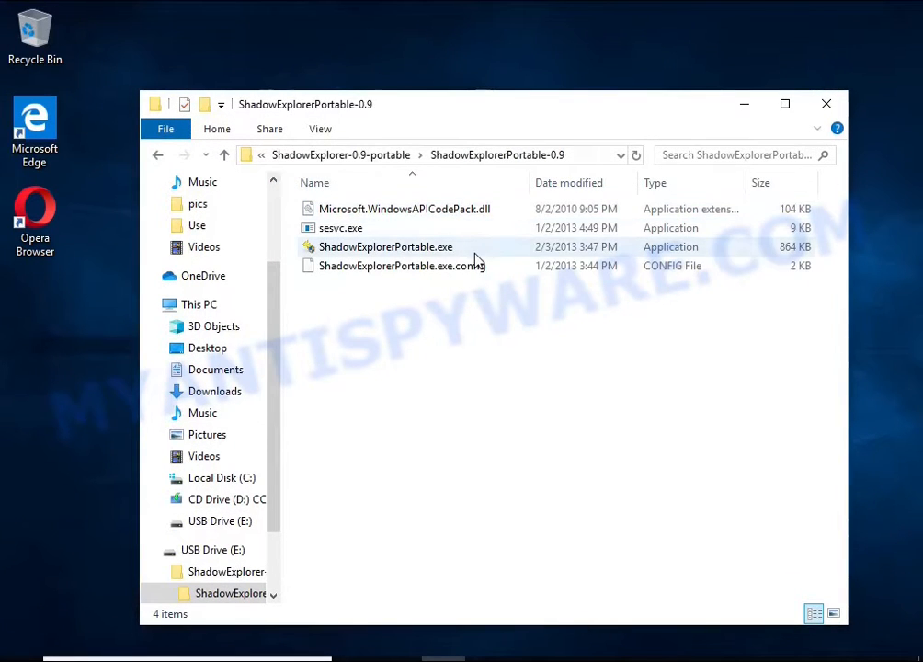
pyautogui.doubleClick(385, 247)
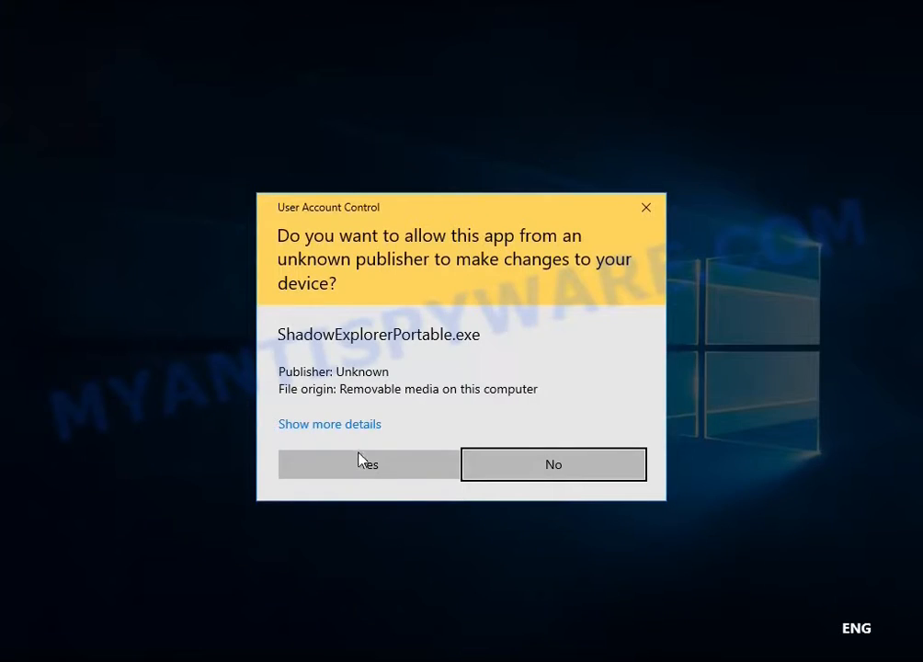
# Step: Allow ShadowExplorer, switch to the 4/12/2021 5:40:04 PM snapshot and start exporting a user document
pyautogui.click(367, 464)
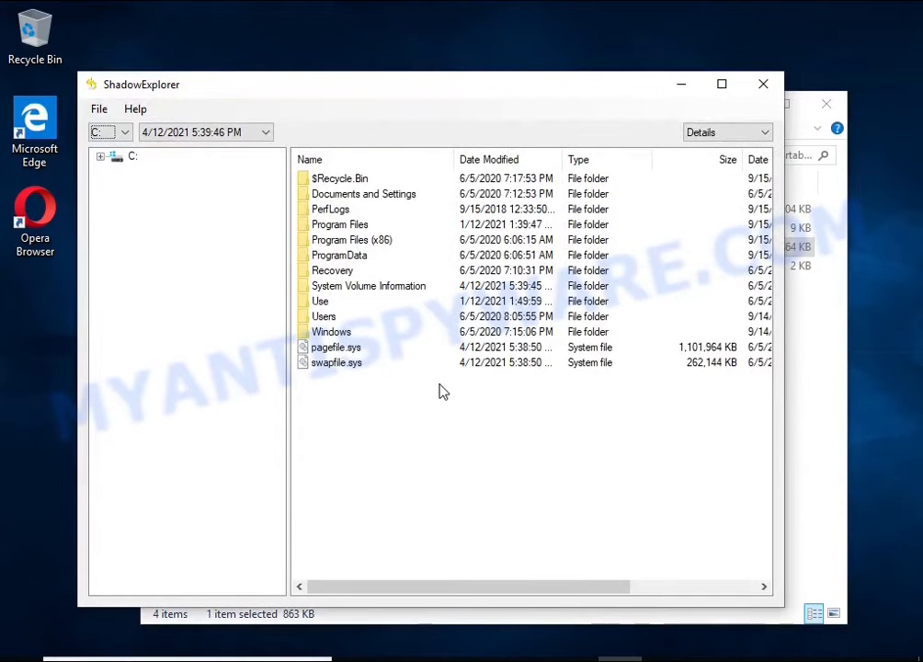
pyautogui.click(265, 131)
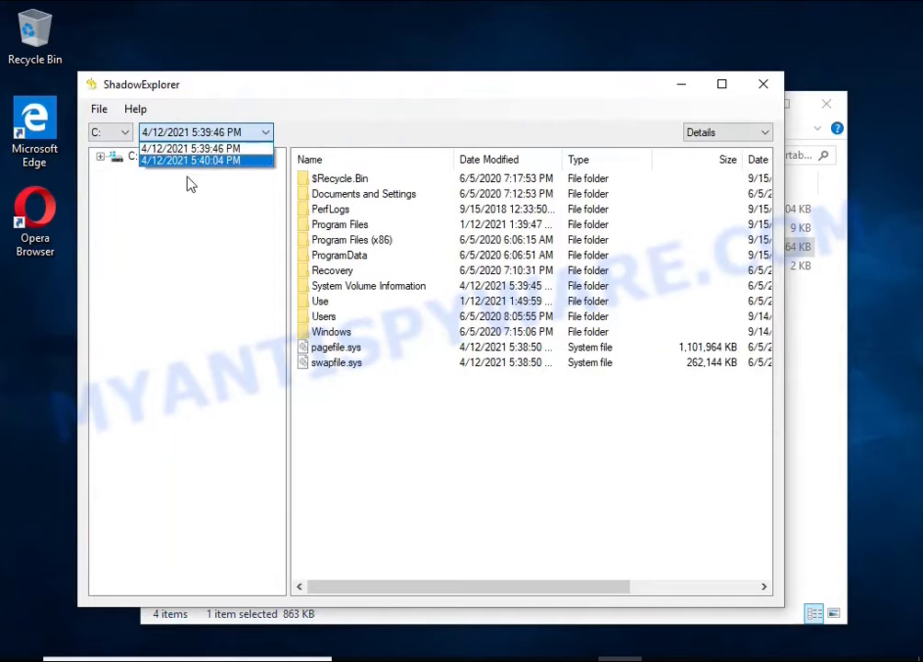
pyautogui.click(192, 160)
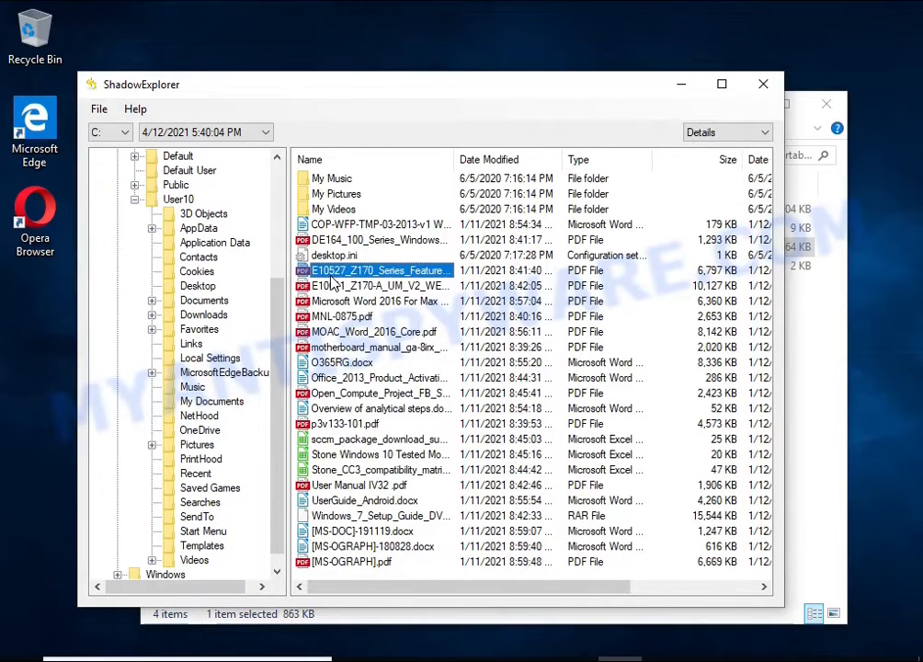
pyautogui.click(342, 362)
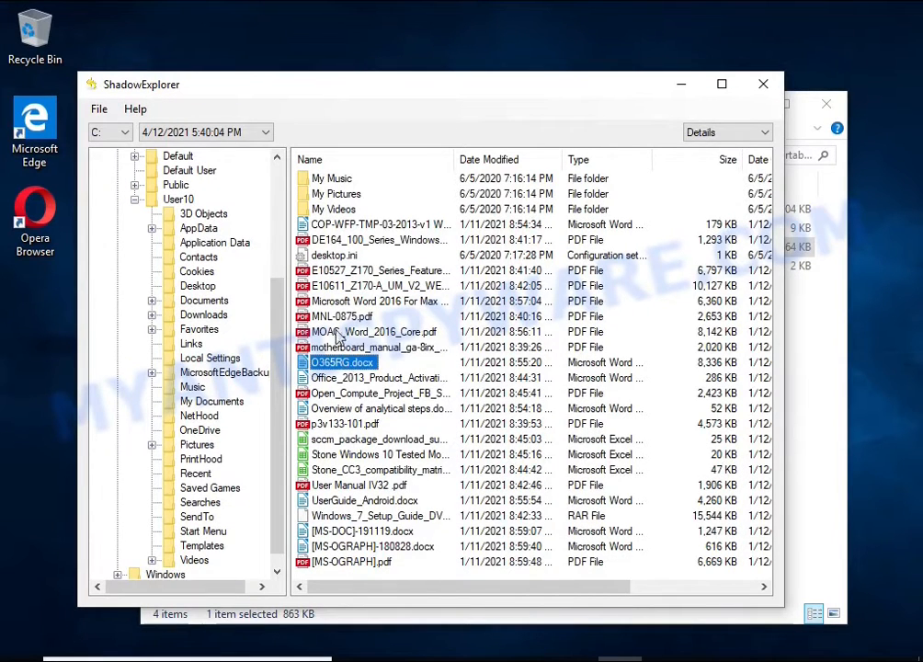
pyautogui.click(377, 300)
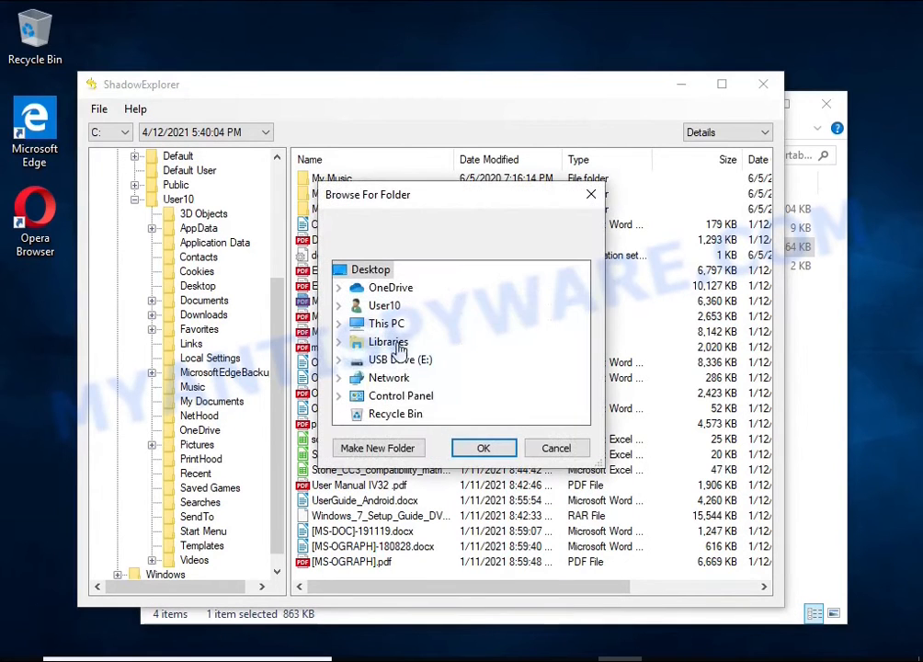
# Step: Export the Word 2016 PDF and UserGuide_Android.docx from the snapshot to USB Drive (E:)
pyautogui.click(556, 448)
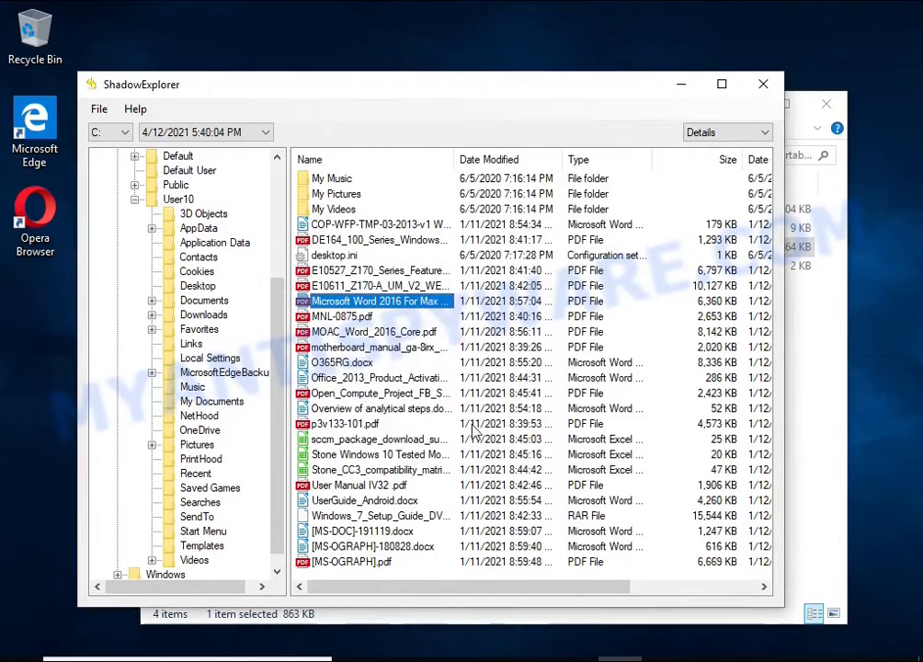
pyautogui.click(364, 500)
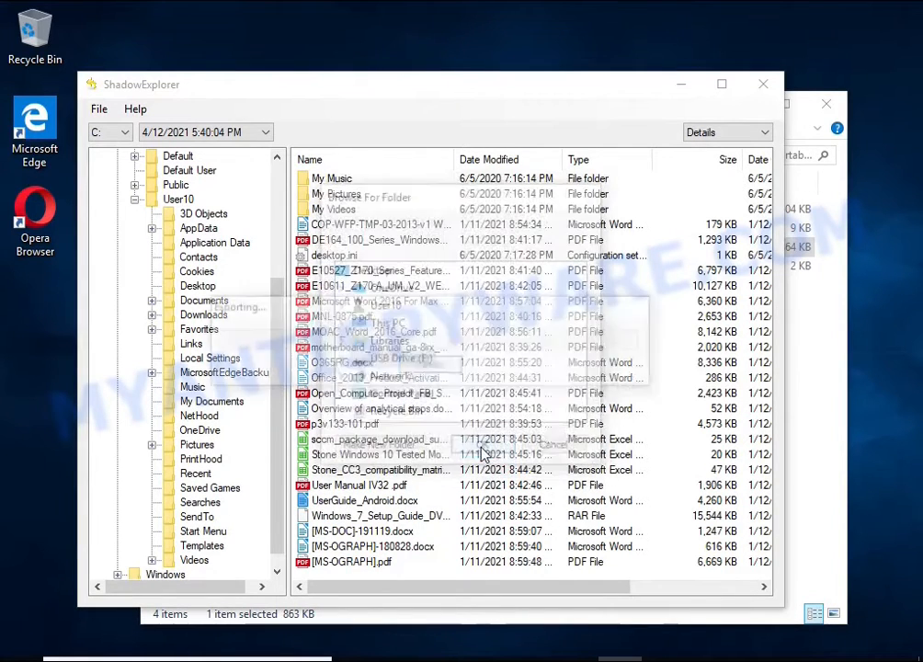
pyautogui.click(364, 500)
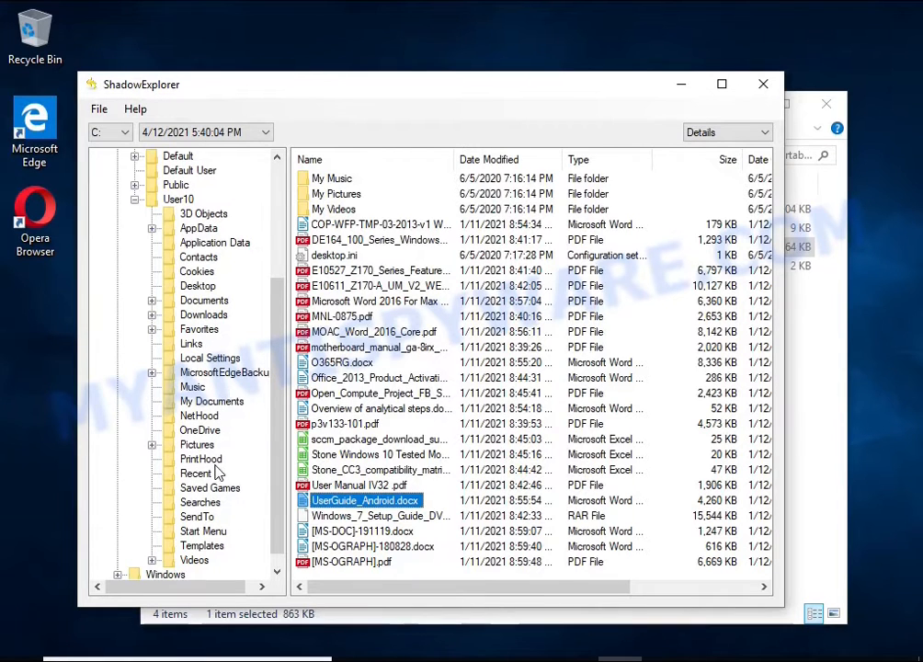
pyautogui.click(197, 444)
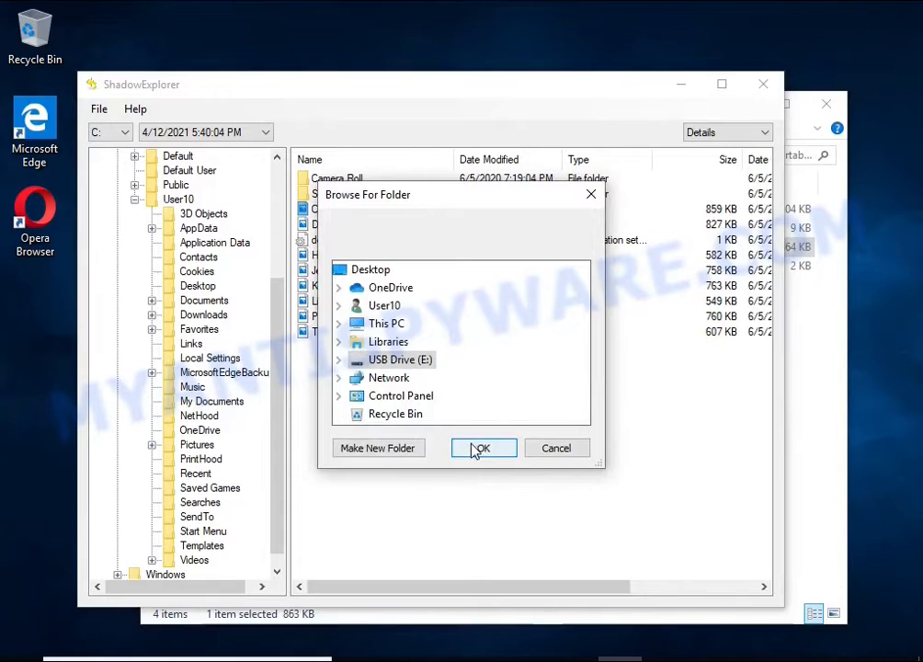
pyautogui.click(483, 448)
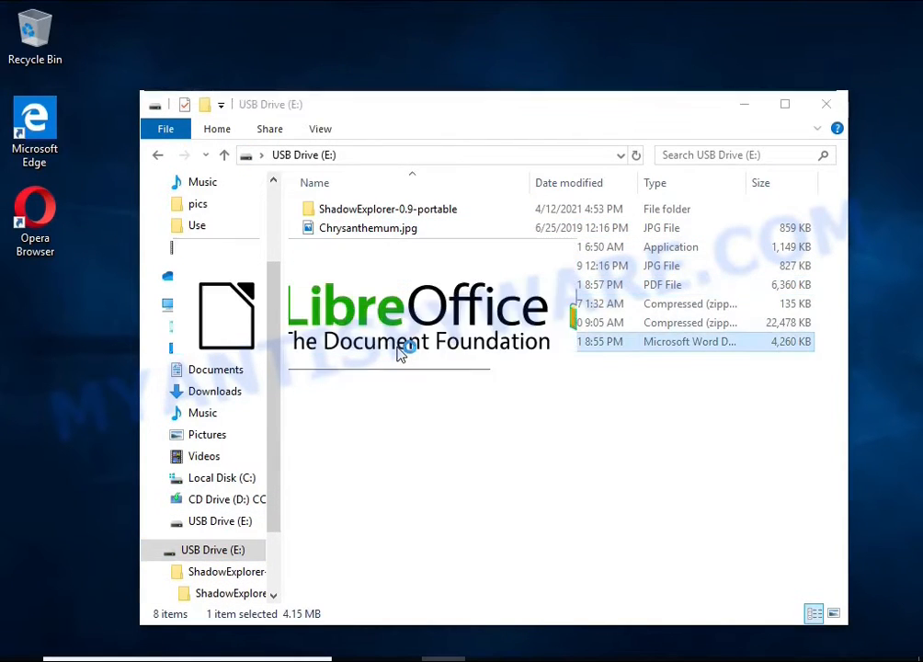
# Step: Open UserGuide_Android.docx and the restored Word 2016 PDF from USB Drive (E:) to check them
pyautogui.doubleClick(689, 341)
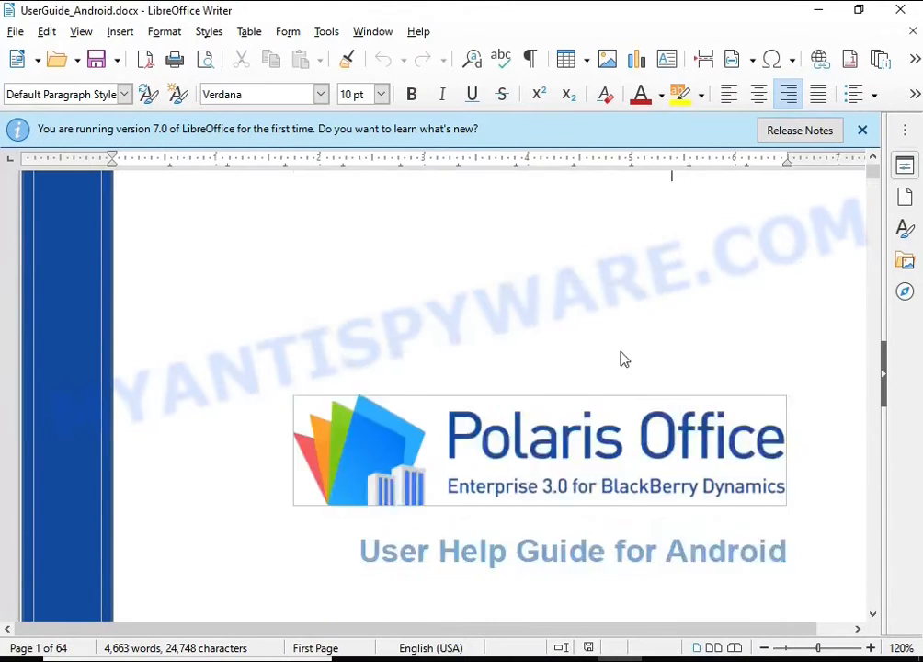
pyautogui.scroll(-3)
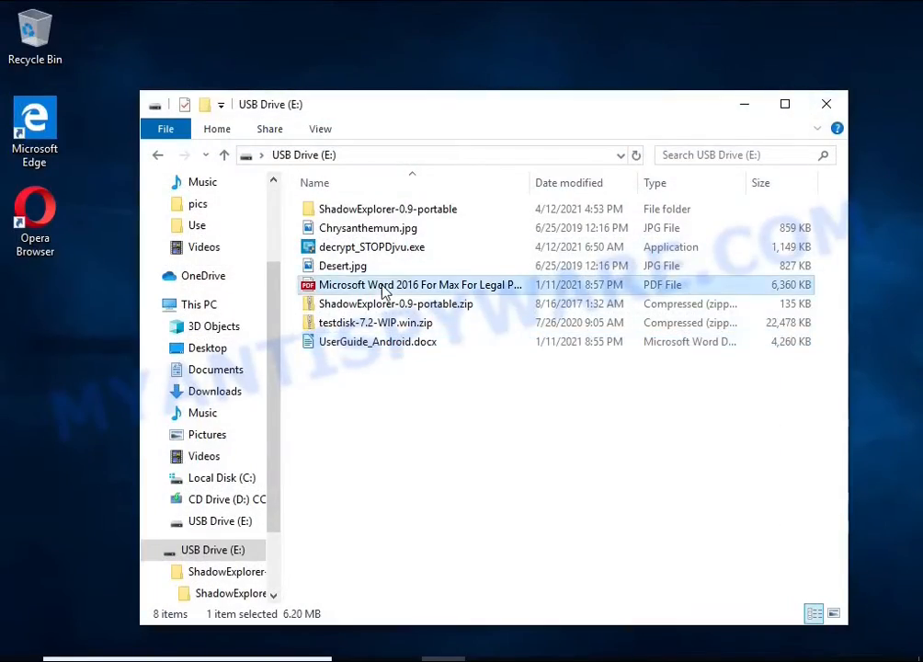
pyautogui.doubleClick(419, 284)
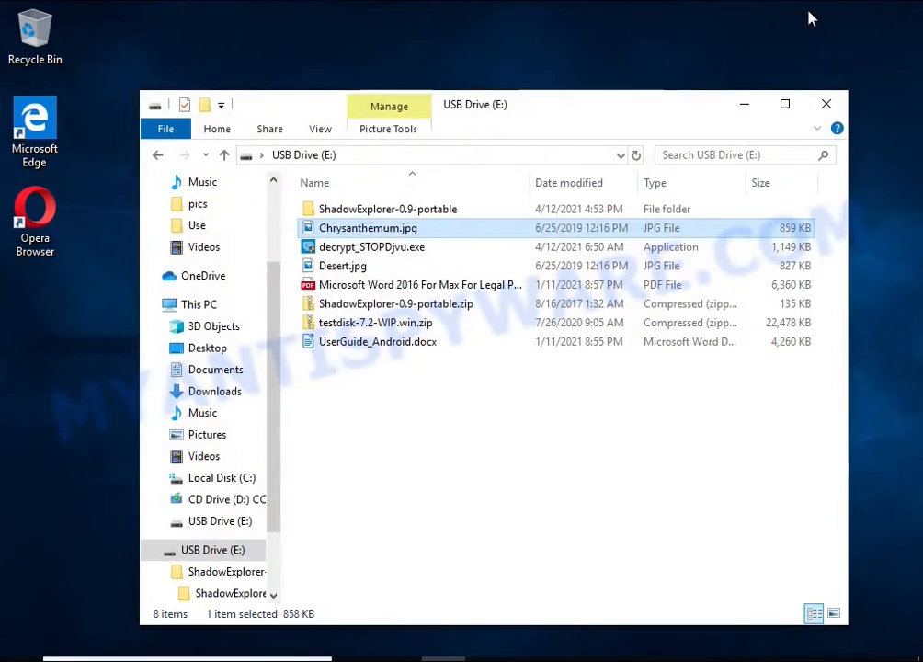
pyautogui.click(825, 103)
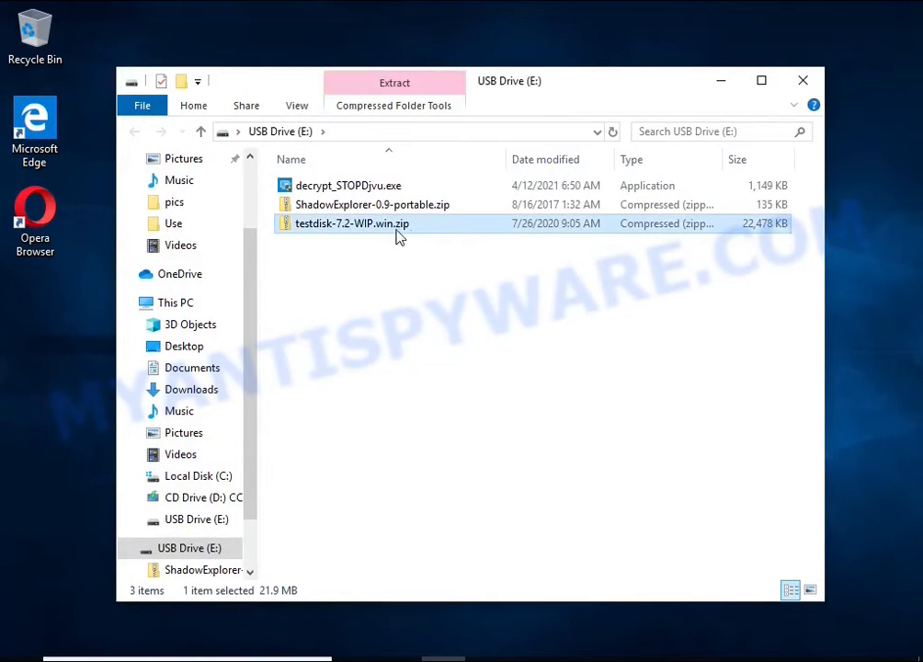
# Step: Extract the testdisk archive onto the USB drive and close the extra USB Drive window
pyautogui.click(395, 83)
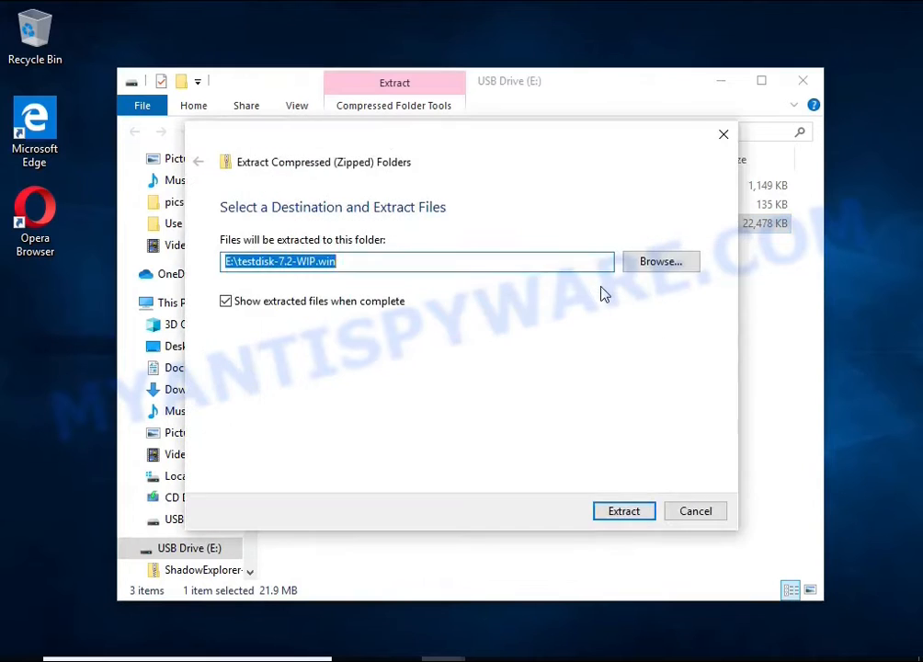
pyautogui.click(623, 510)
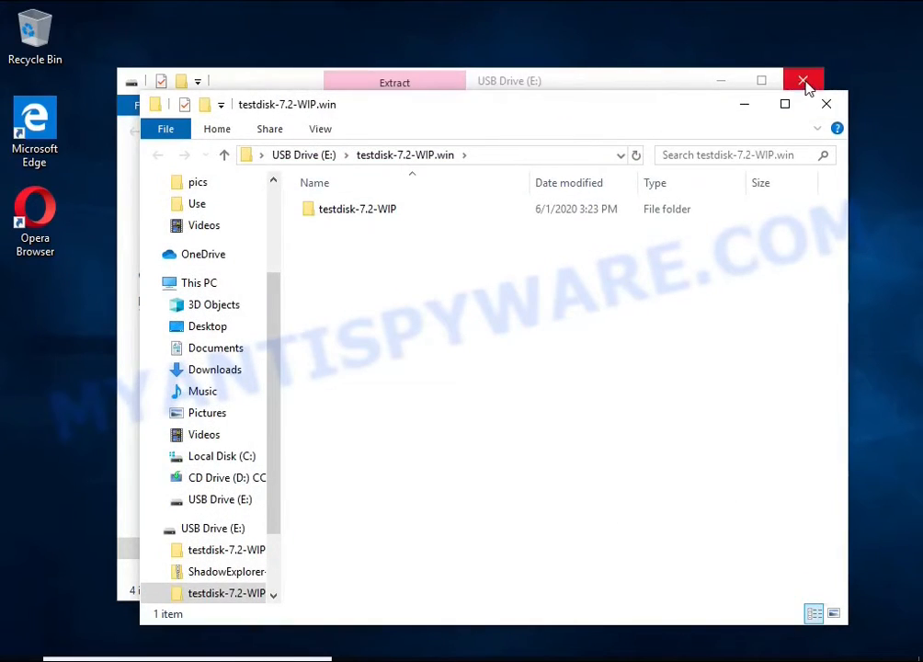
pyautogui.click(803, 80)
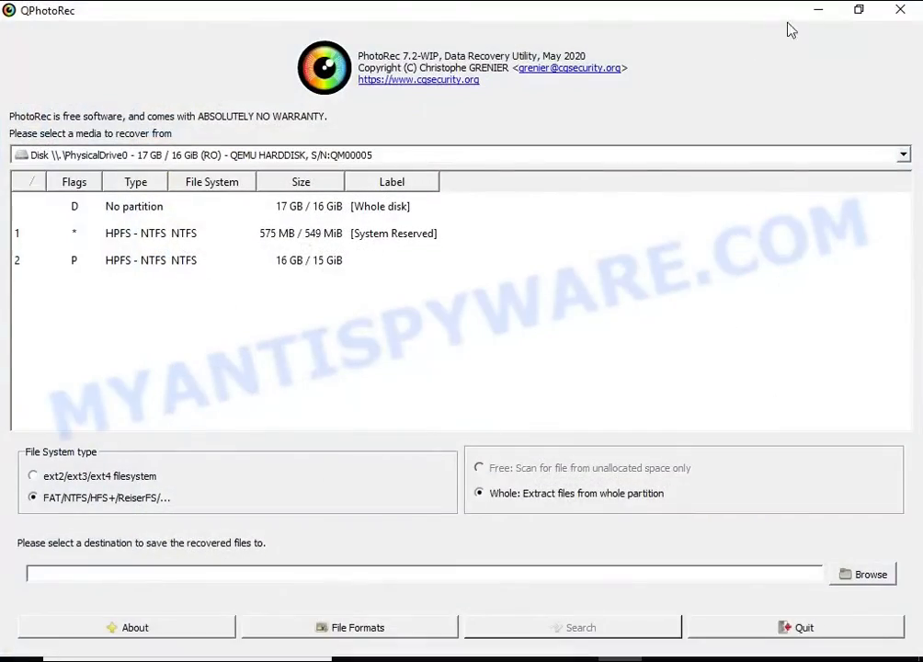
# Step: Select partition 2 (HPFS - NTFS, 16 GB) as the recovery source and show File Formats
pyautogui.click(858, 9)
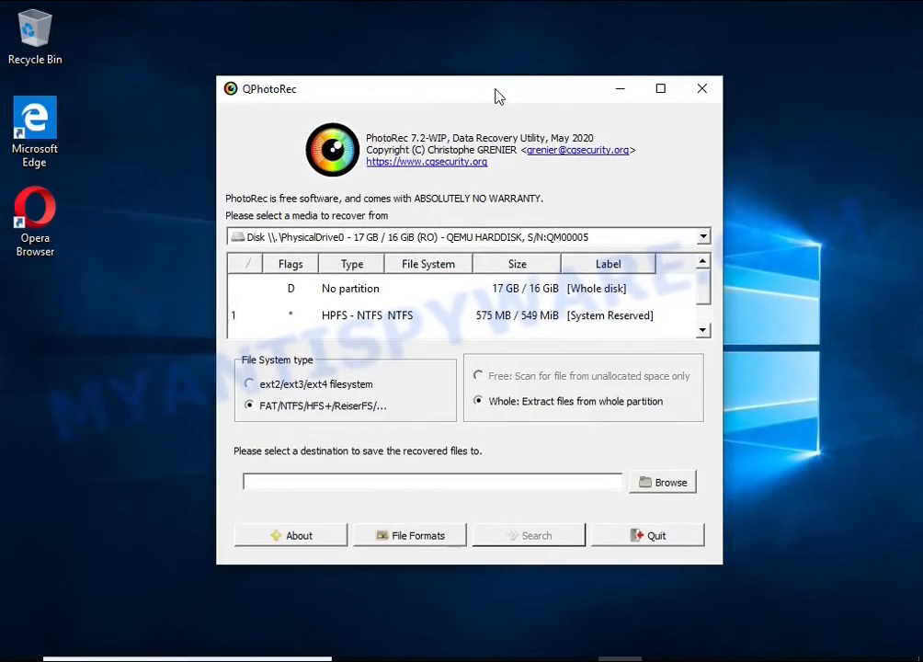
pyautogui.click(469, 236)
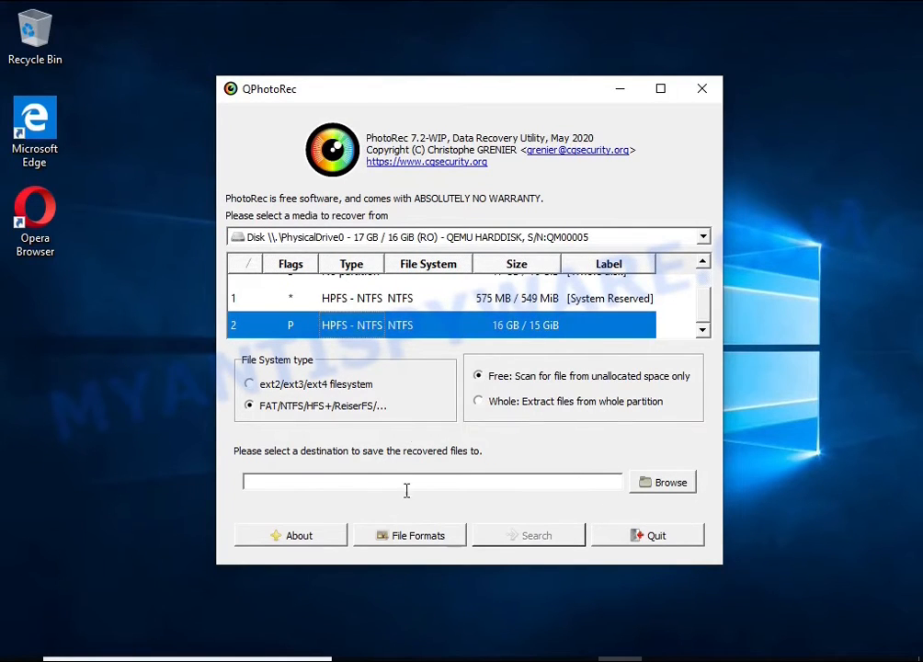
pyautogui.click(409, 535)
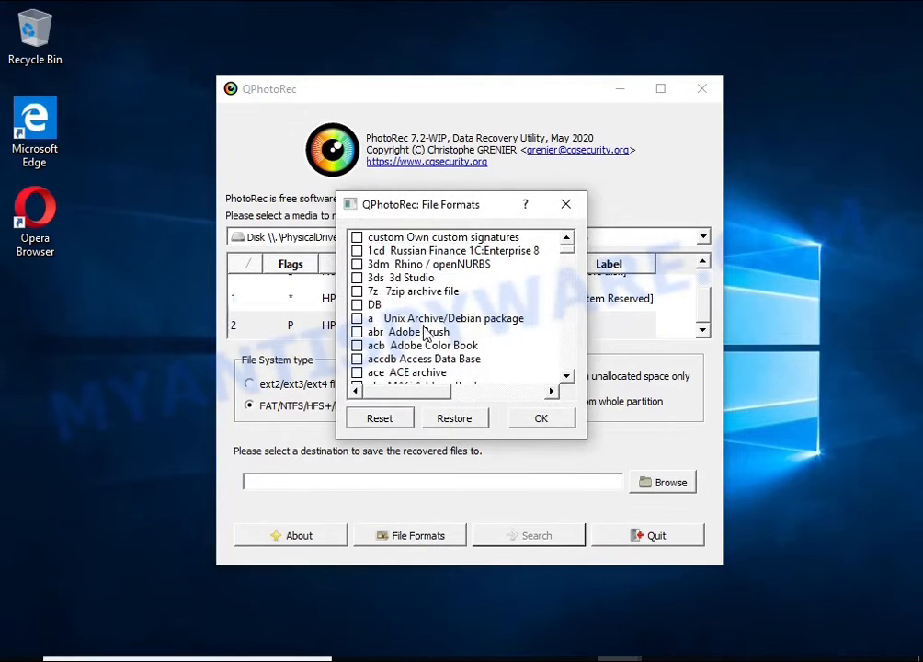
# Step: Limit the File Formats selection to jpg, pdf, doc and zip
pyautogui.scroll(-3)
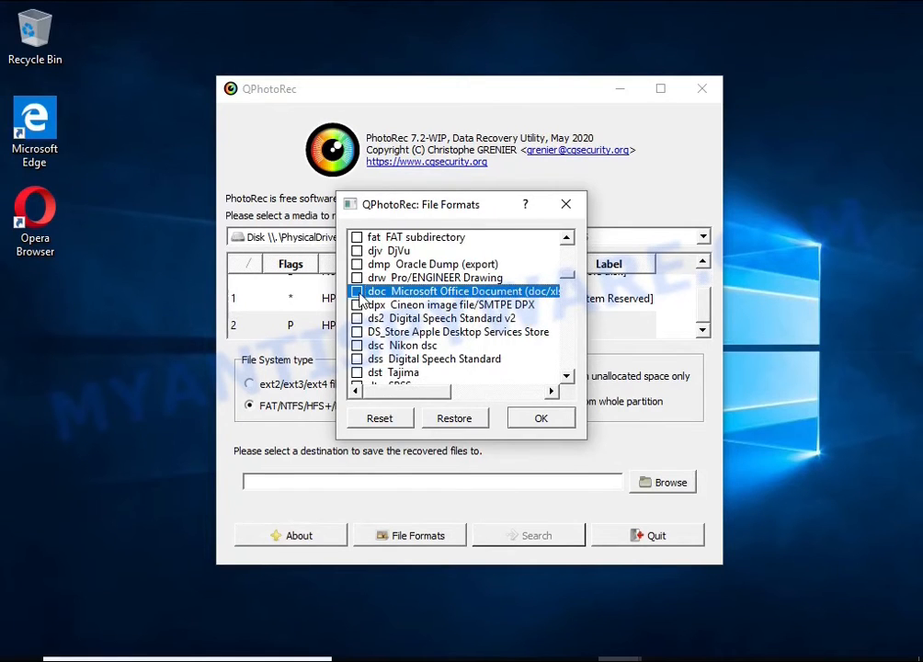
pyautogui.scroll(-3)
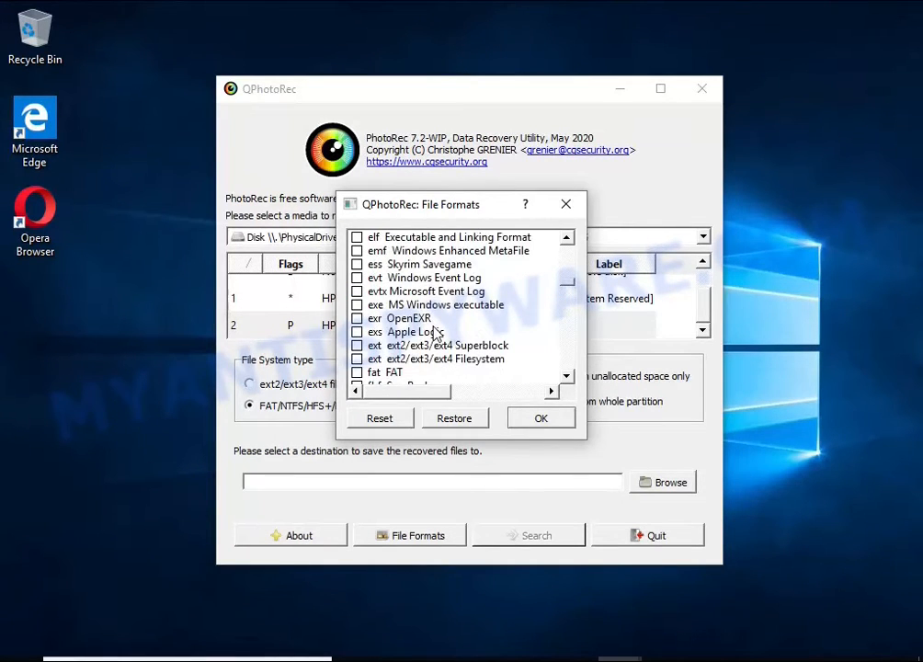
pyautogui.scroll(-3)
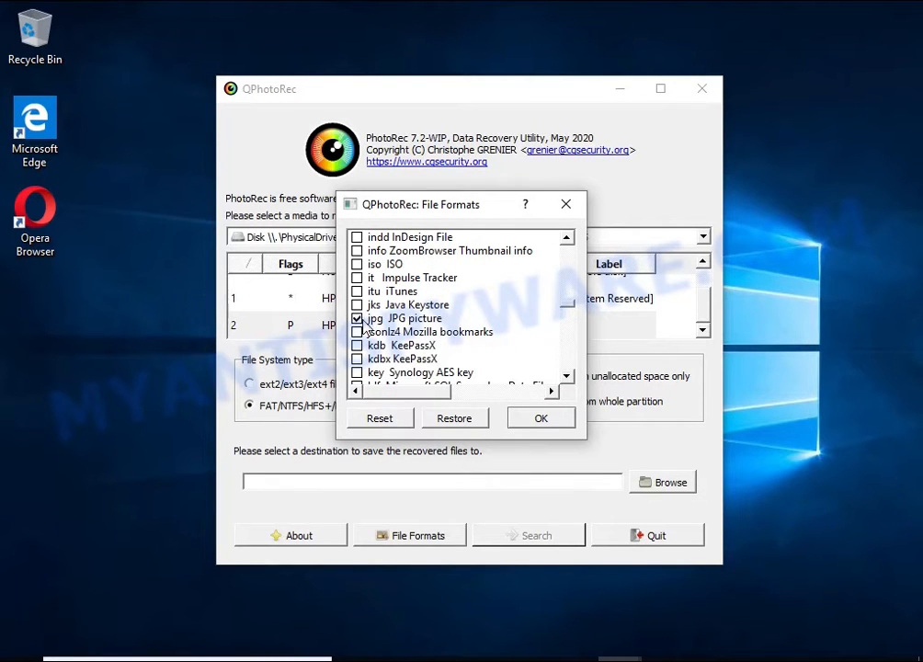
pyautogui.scroll(-3)
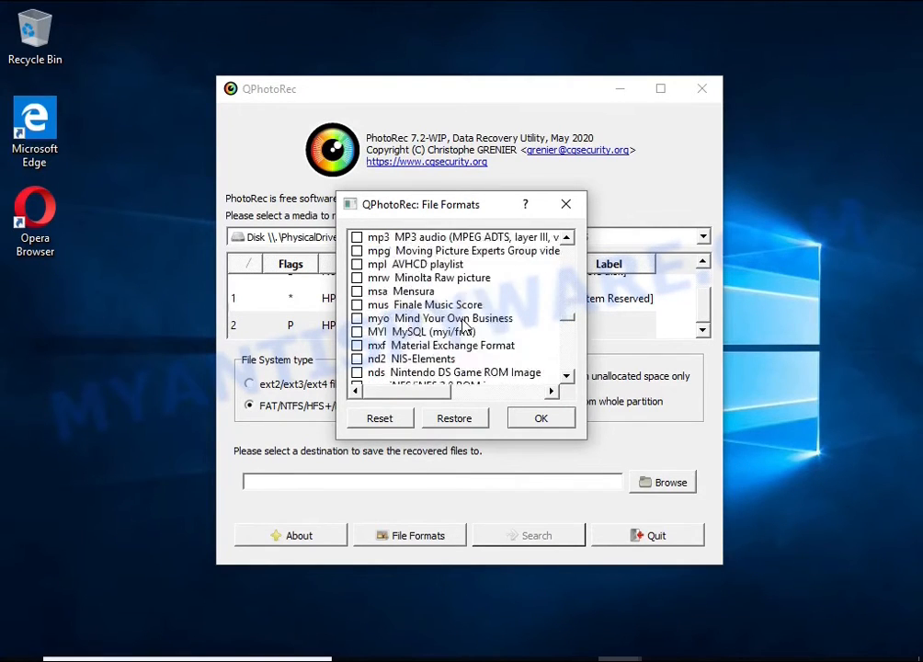
pyautogui.scroll(-3)
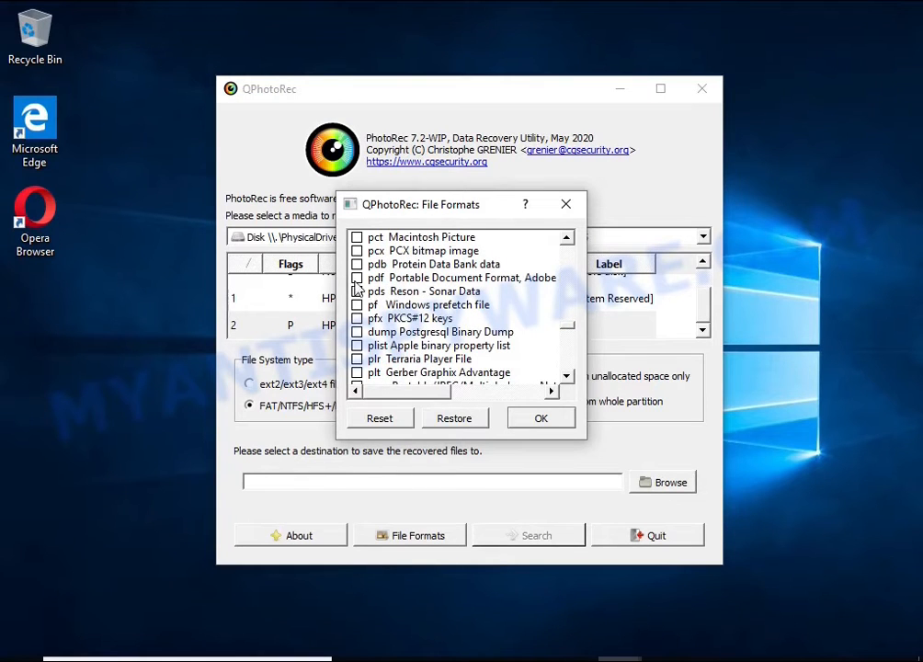
pyautogui.scroll(-3)
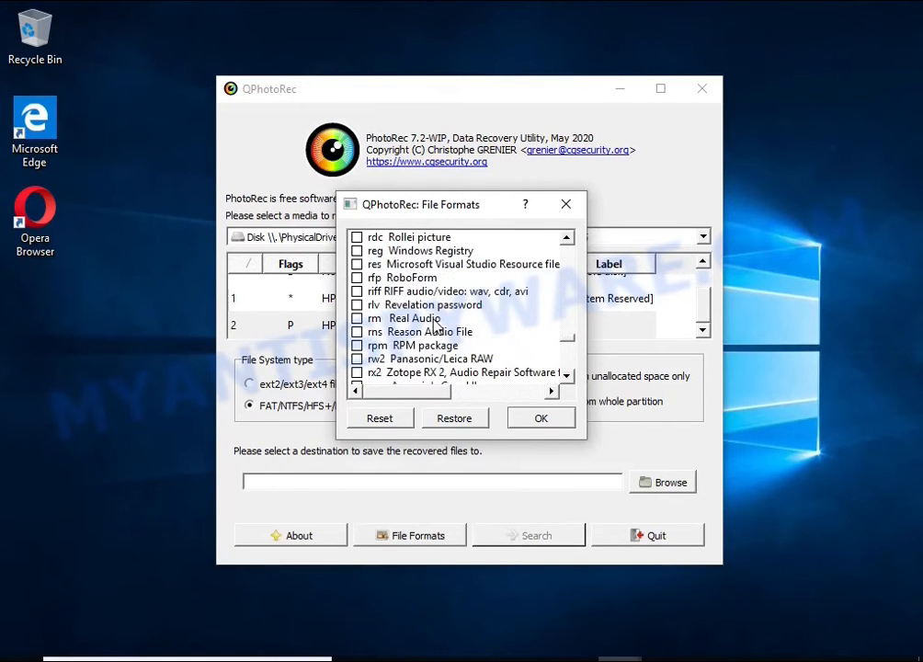
pyautogui.scroll(-3)
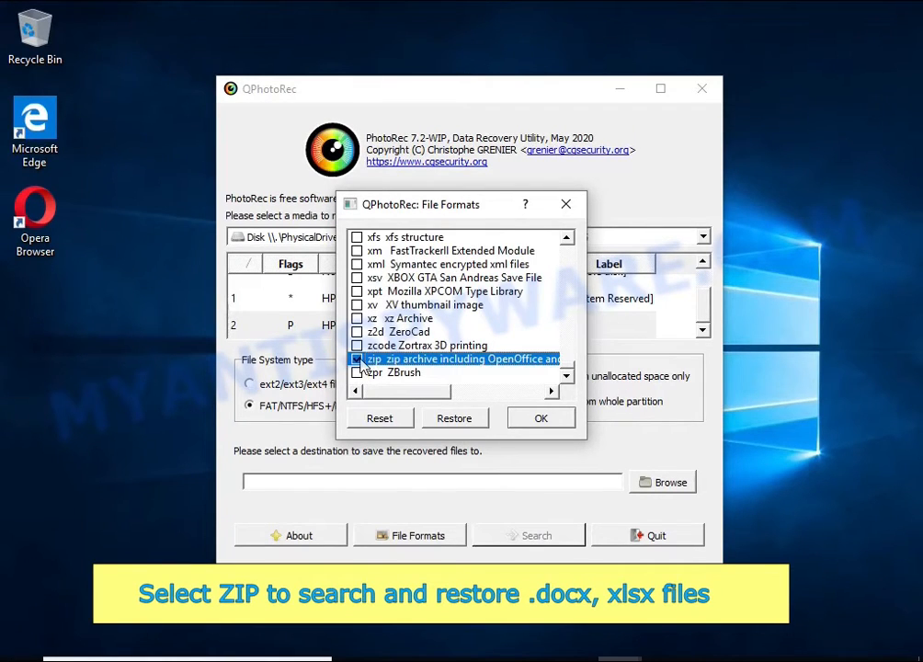
pyautogui.click(540, 418)
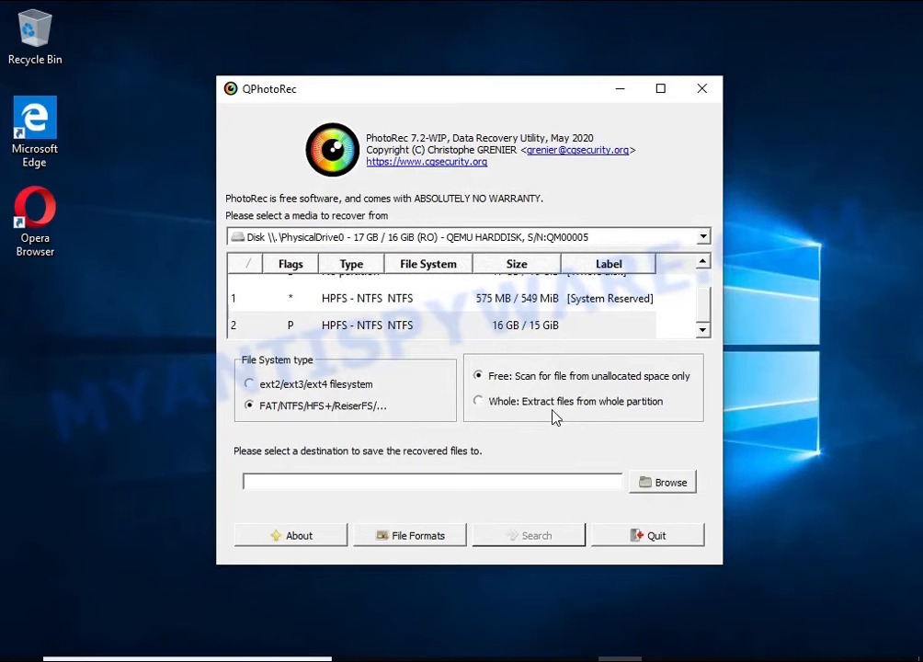
# Step: Save recovered files to USB Drive (E:) and start the search
pyautogui.click(662, 482)
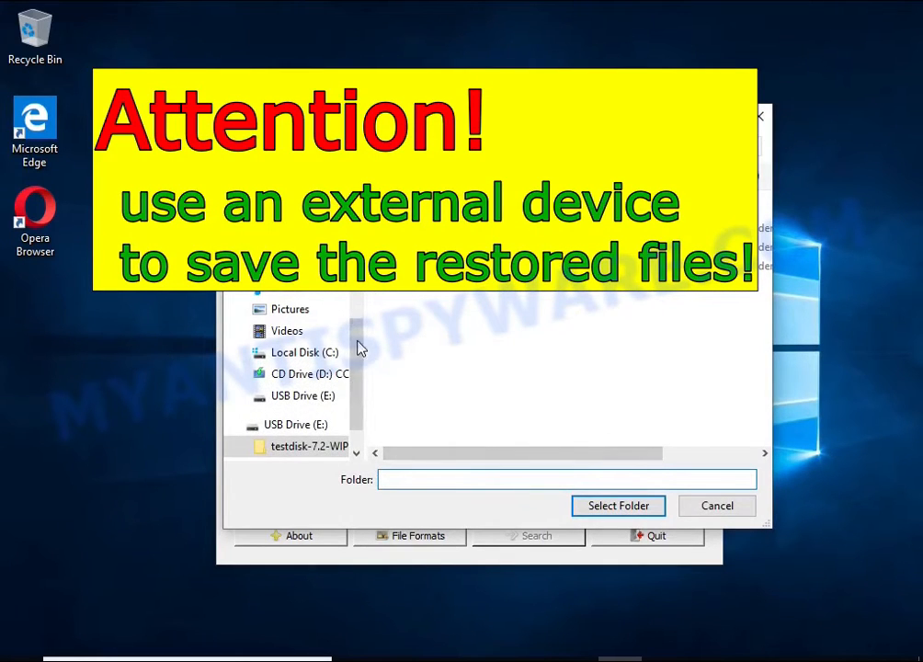
pyautogui.click(618, 506)
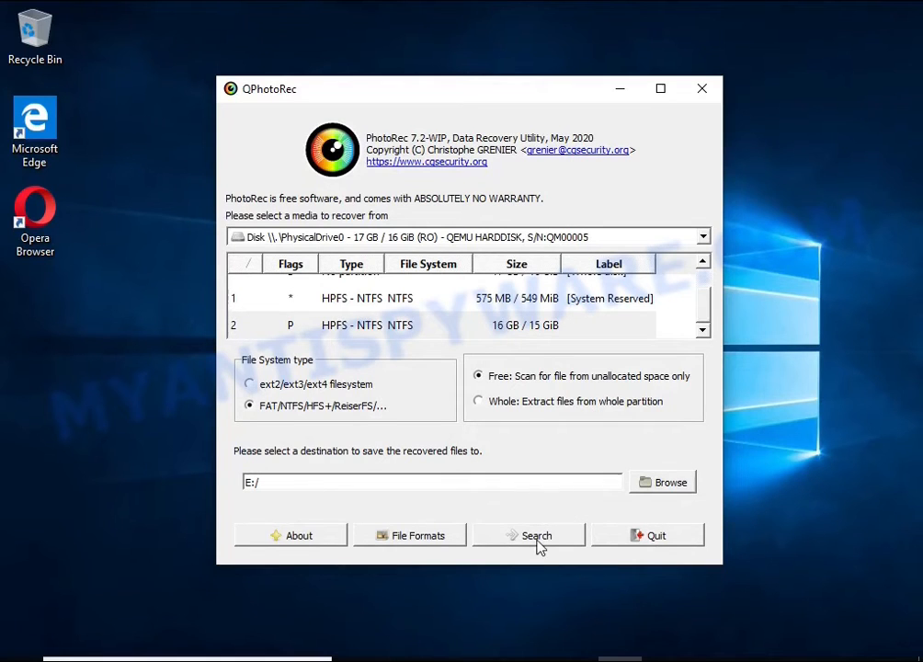
pyautogui.click(536, 535)
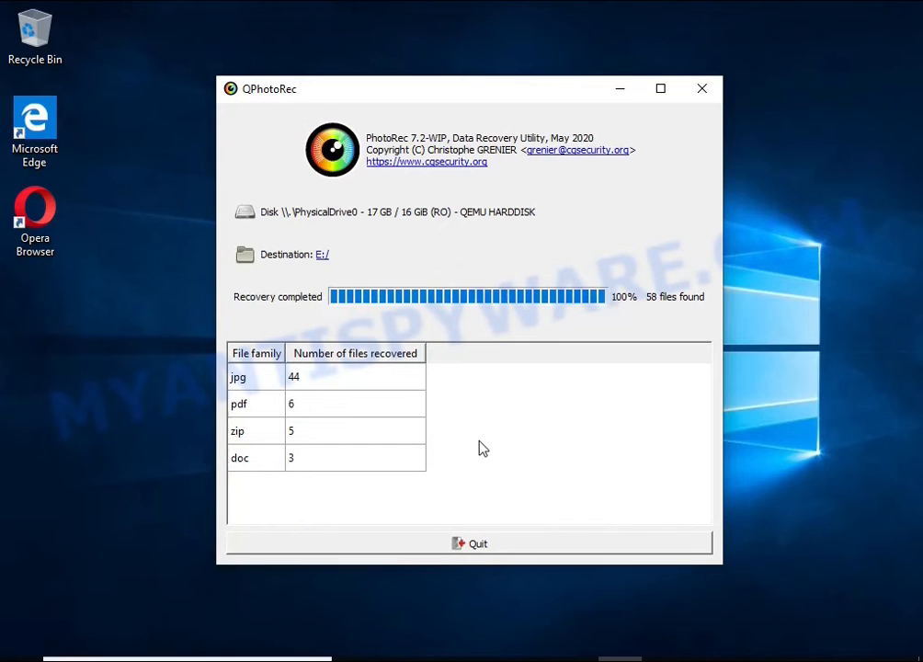
pyautogui.moveTo(596, 290)
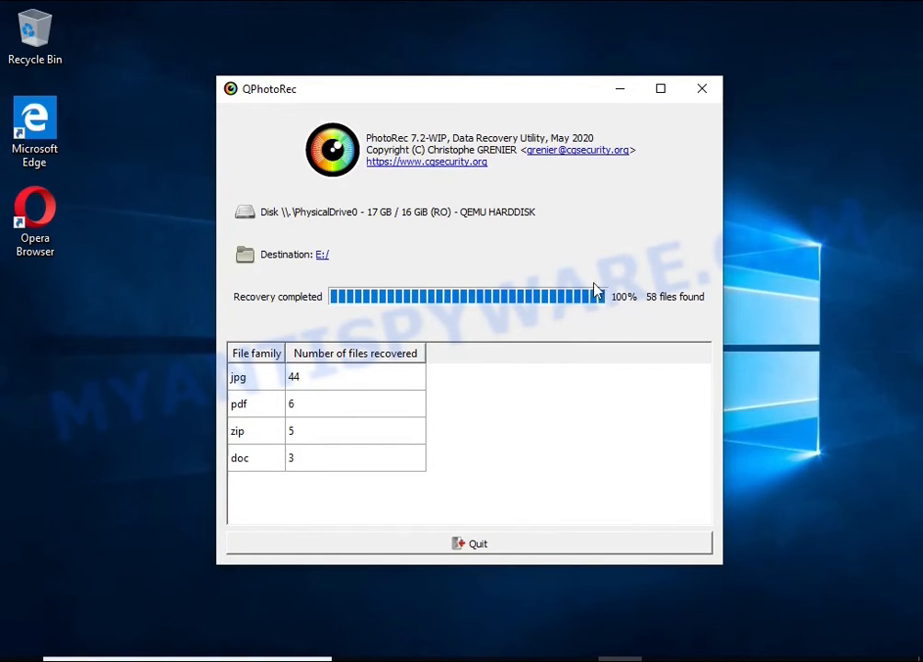
pyautogui.moveTo(324, 425)
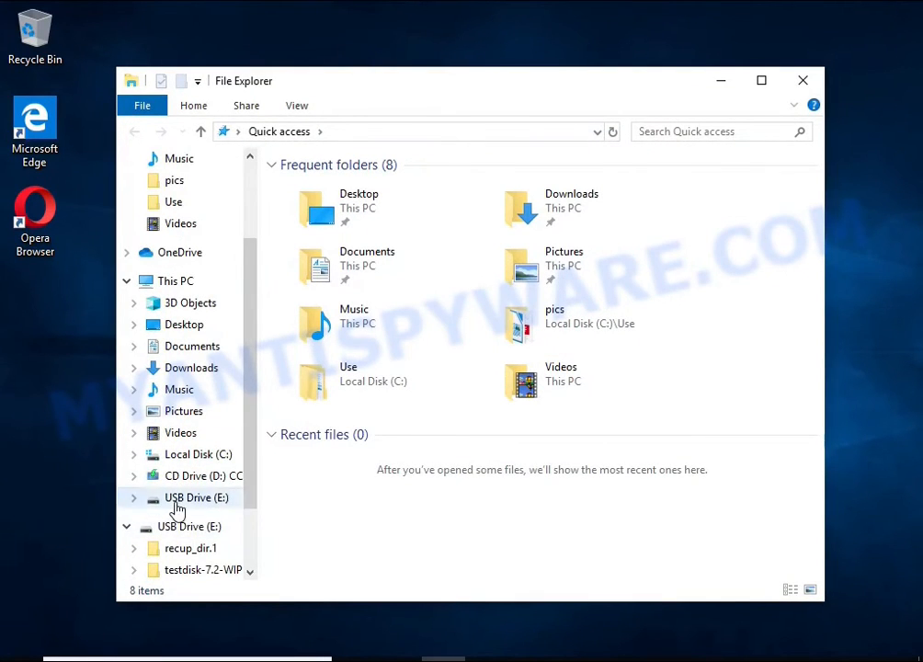
# Step: Open recup_dir.1 on USB Drive (E:) and view the recovered IV32 manual PDF and f1436432.docx
pyautogui.click(196, 498)
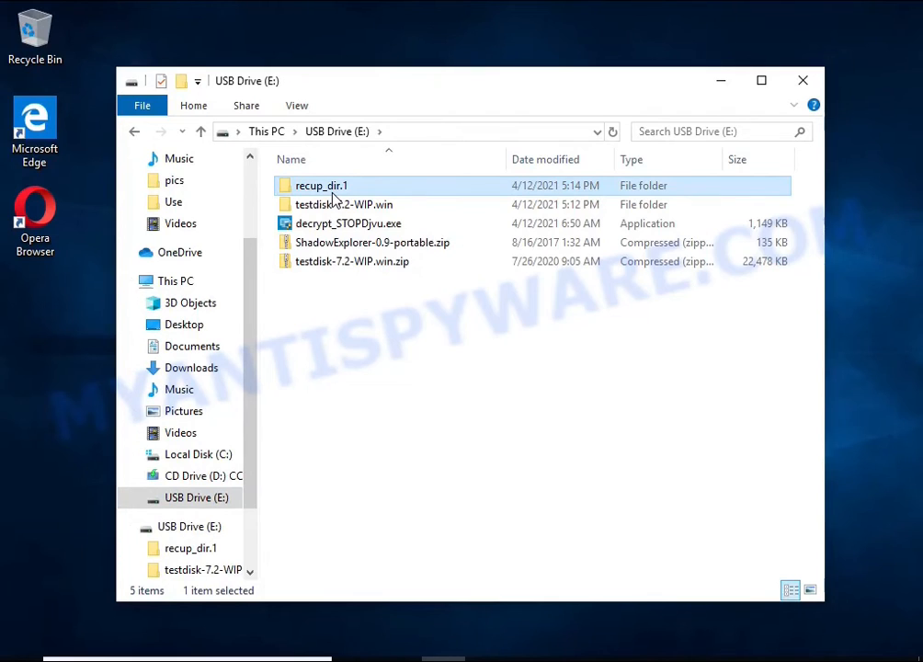
pyautogui.doubleClick(321, 185)
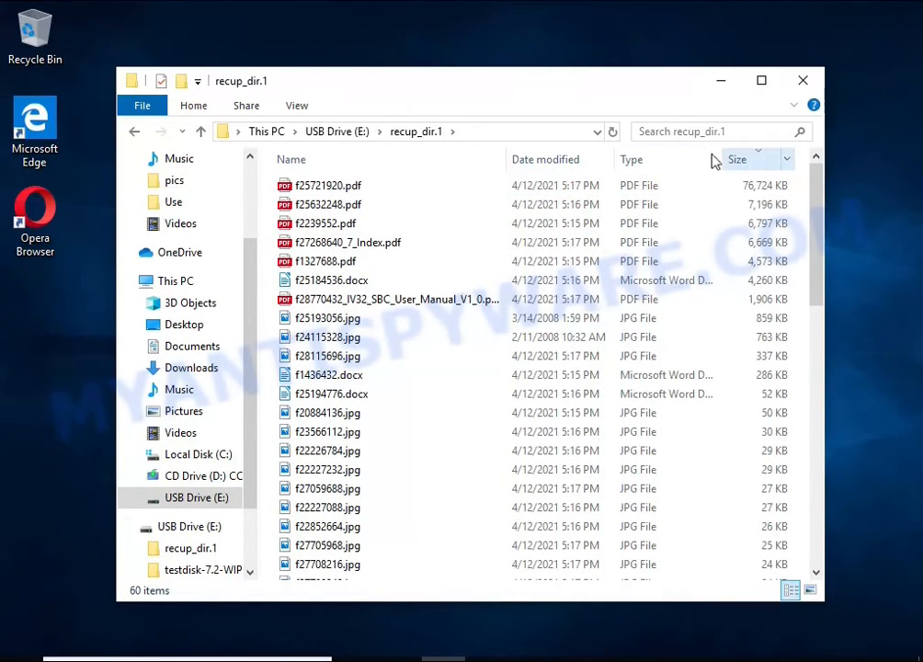
pyautogui.doubleClick(395, 299)
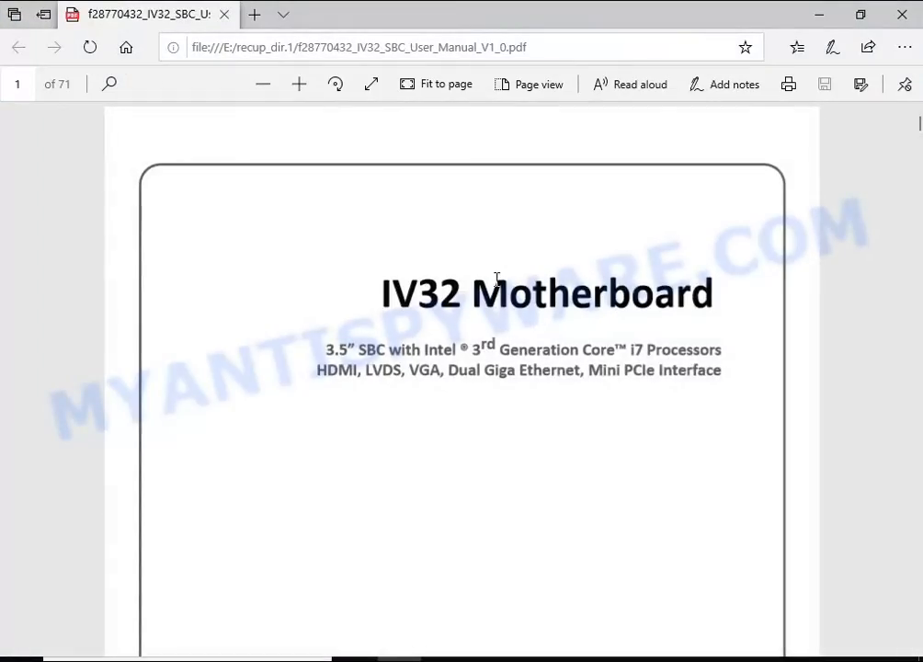
pyautogui.scroll(-3)
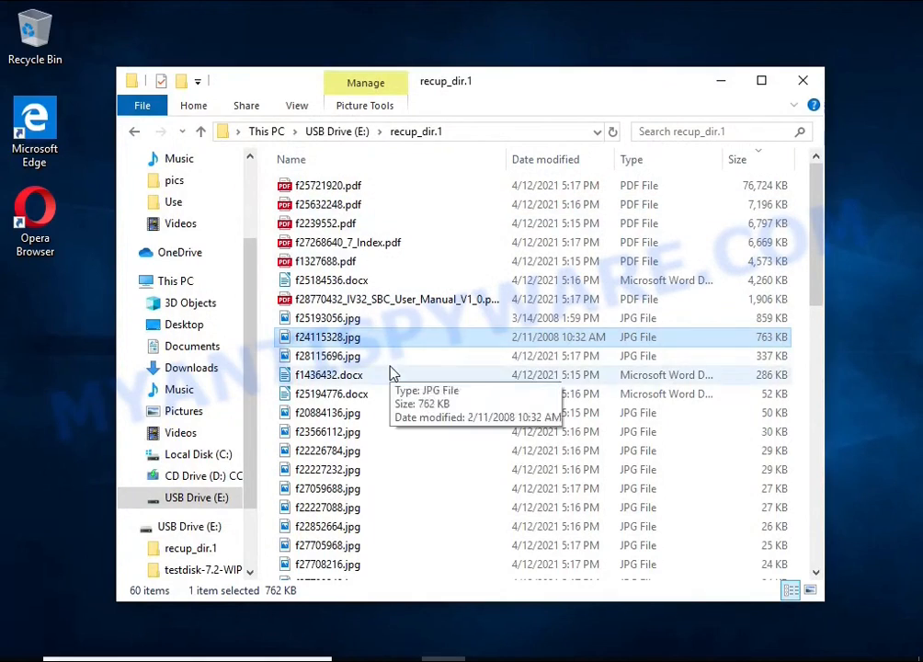
pyautogui.doubleClick(327, 336)
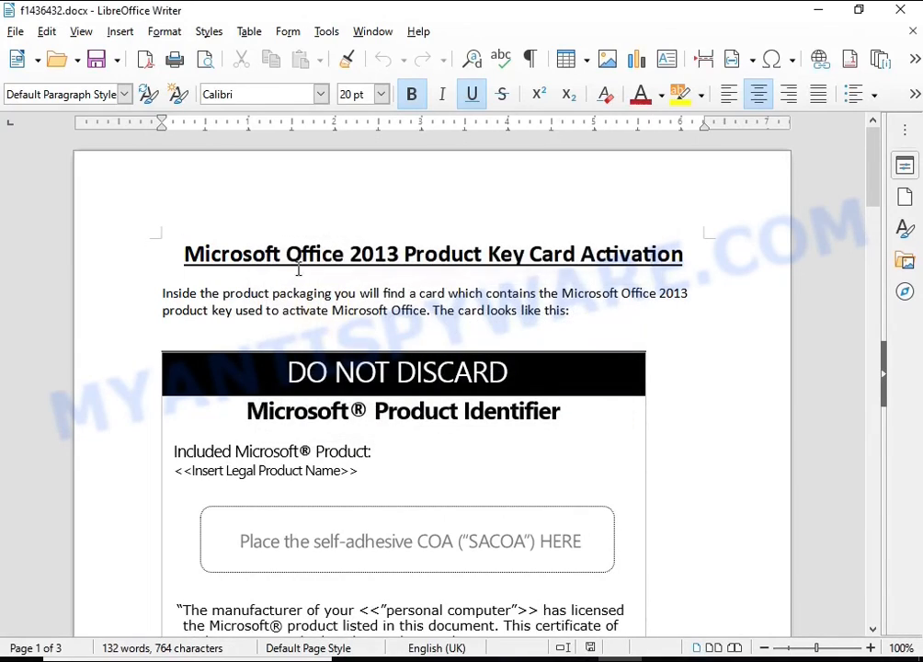
pyautogui.scroll(-3)
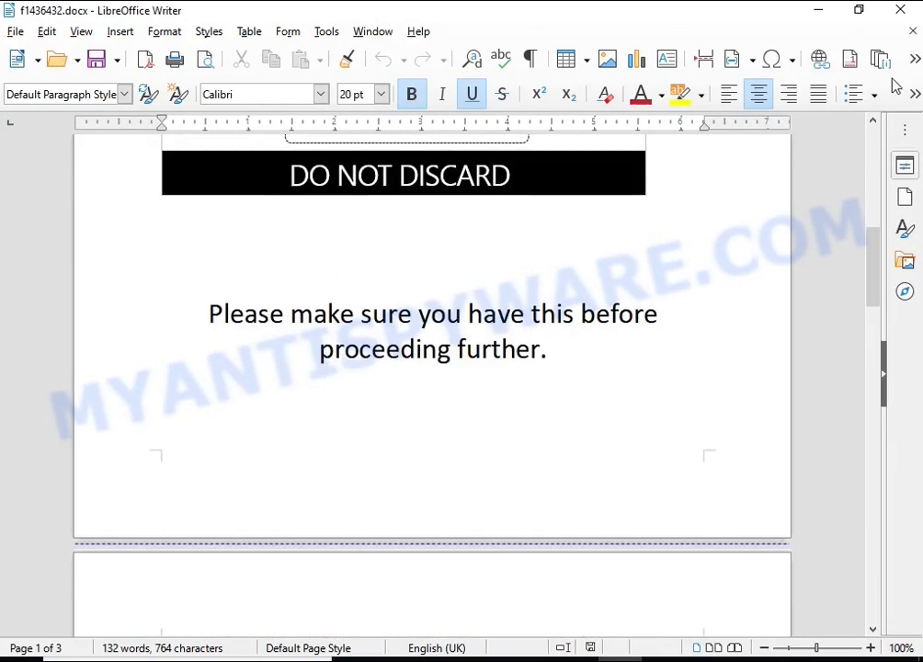